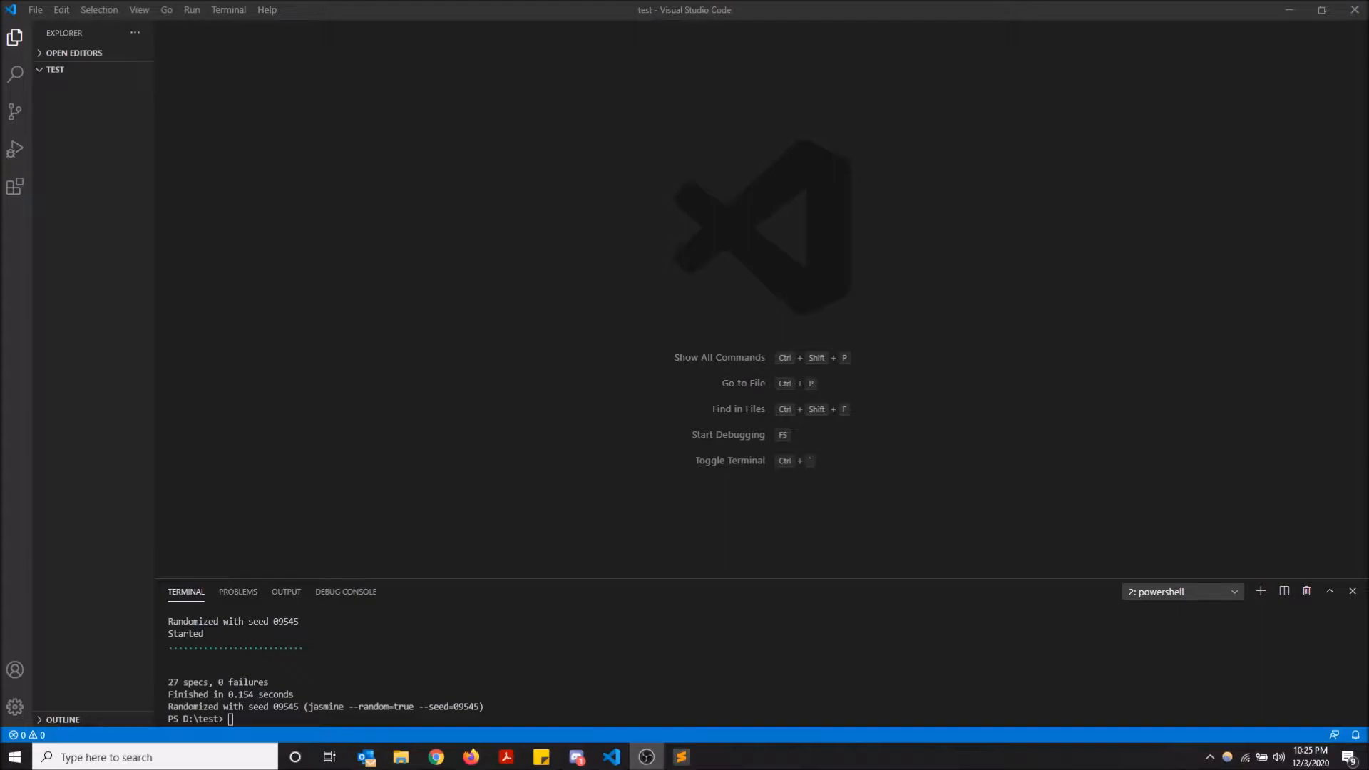
mouse_move(1275, 565)
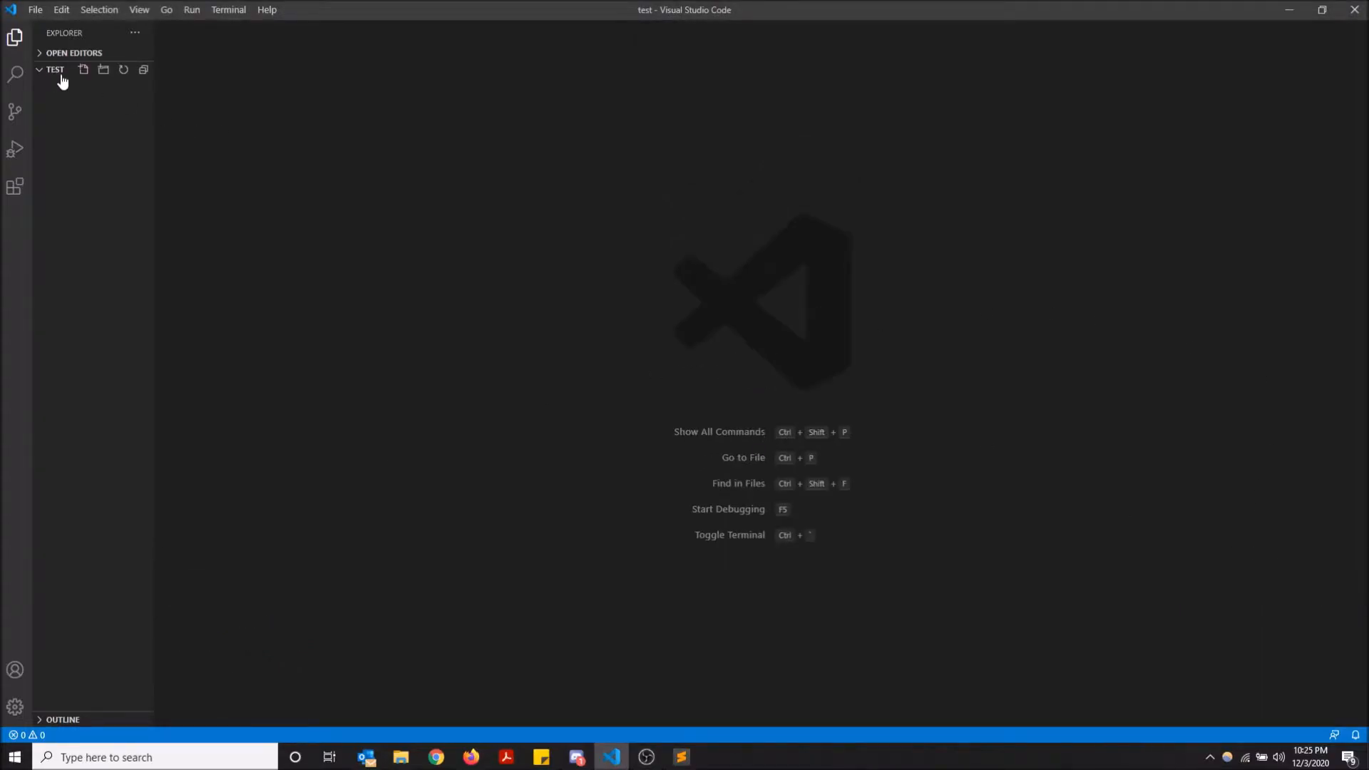
mouse_move(51, 72)
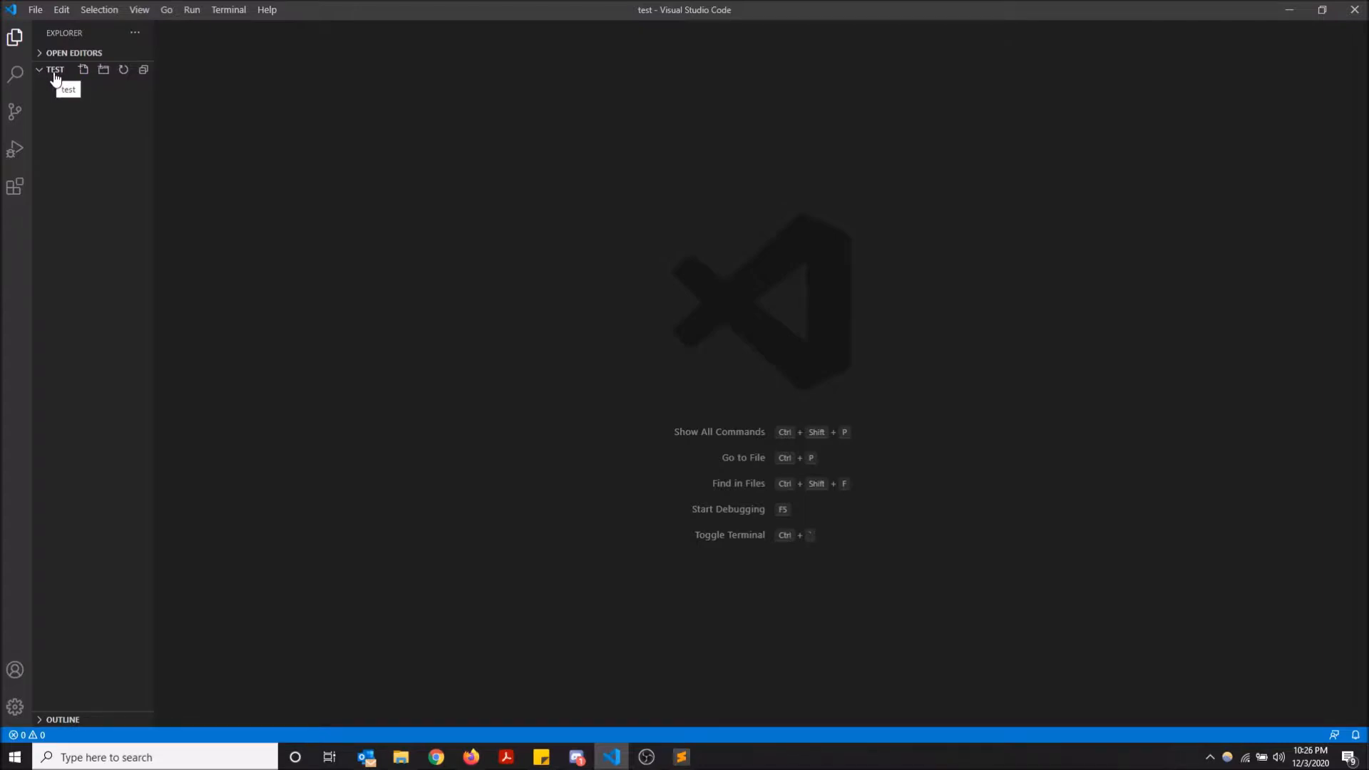
mouse_move(52, 92)
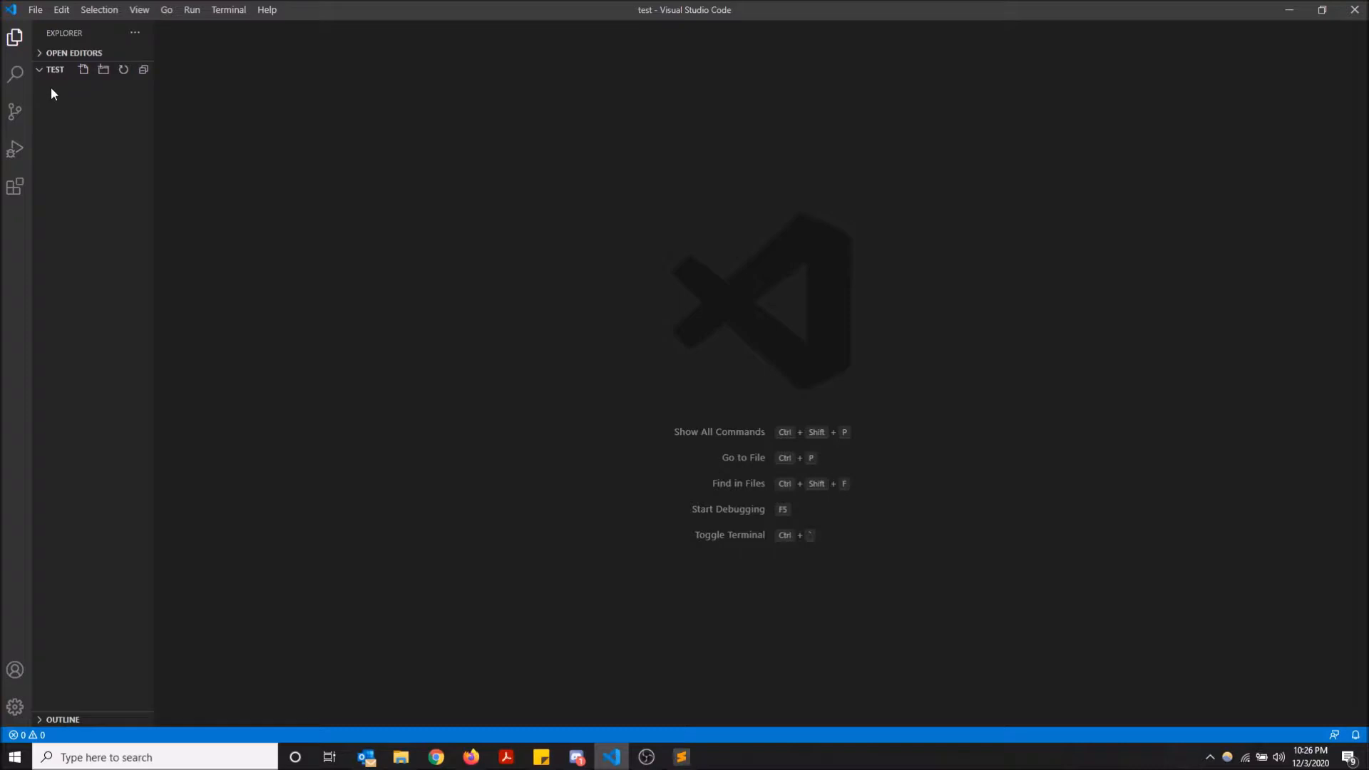
- Close the existing terminal panel that showed the 27-spec run
click(228, 9)
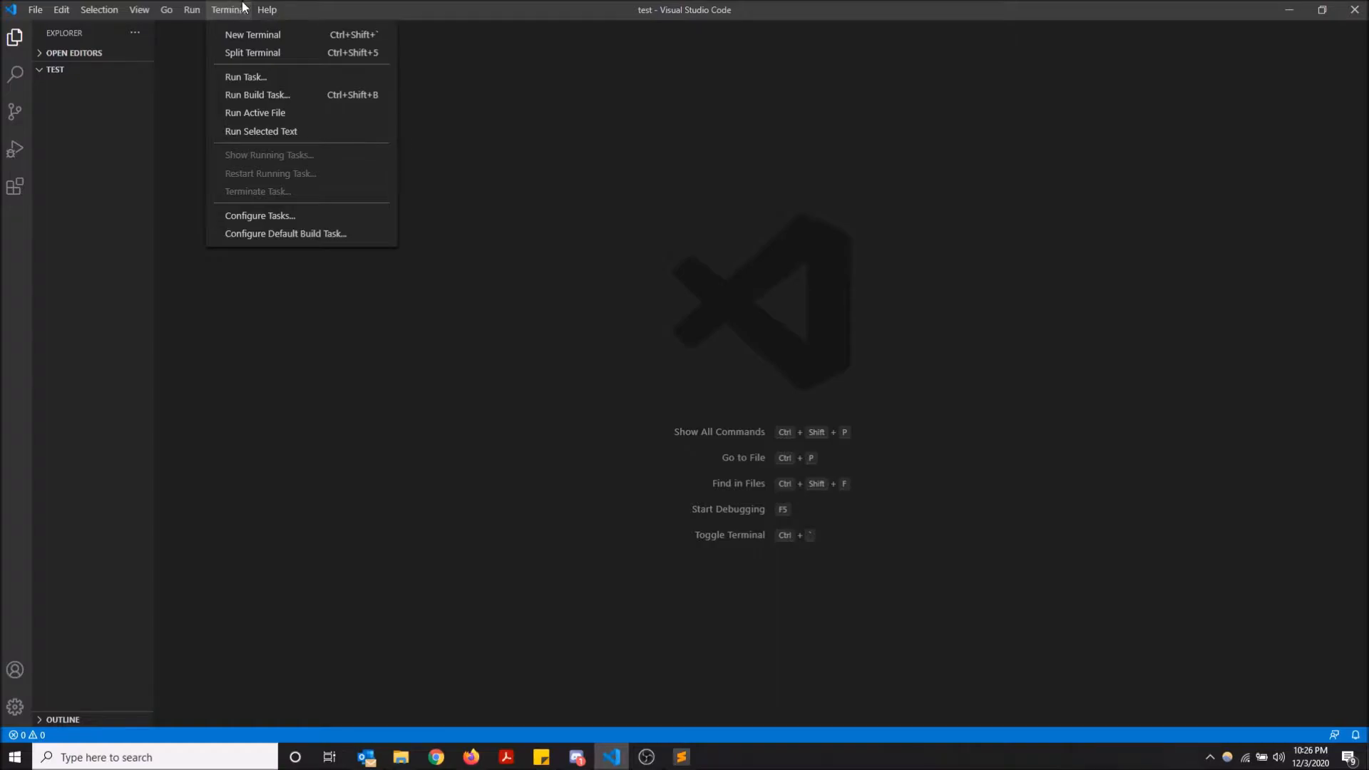
- In a new terminal, run npm init accepting defaults to create package.json
click(253, 35)
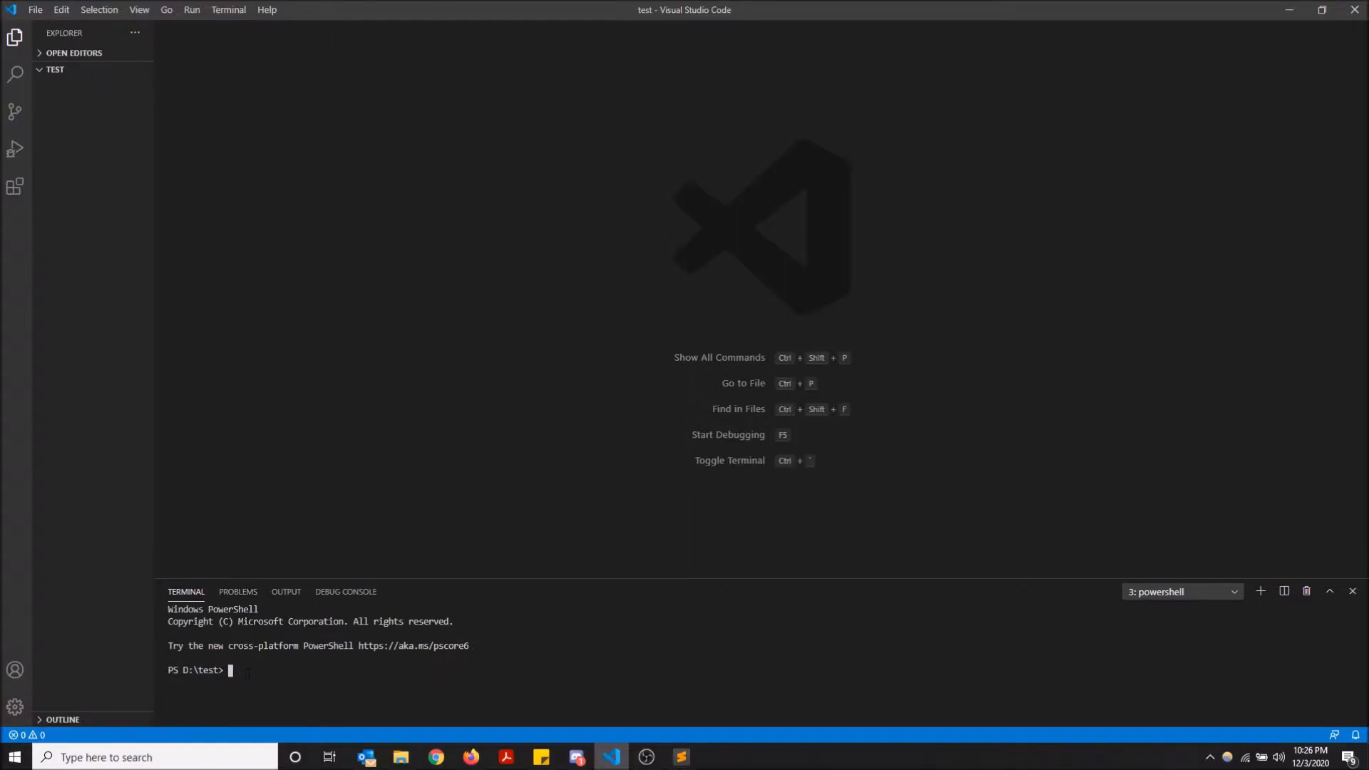
text(npm init)
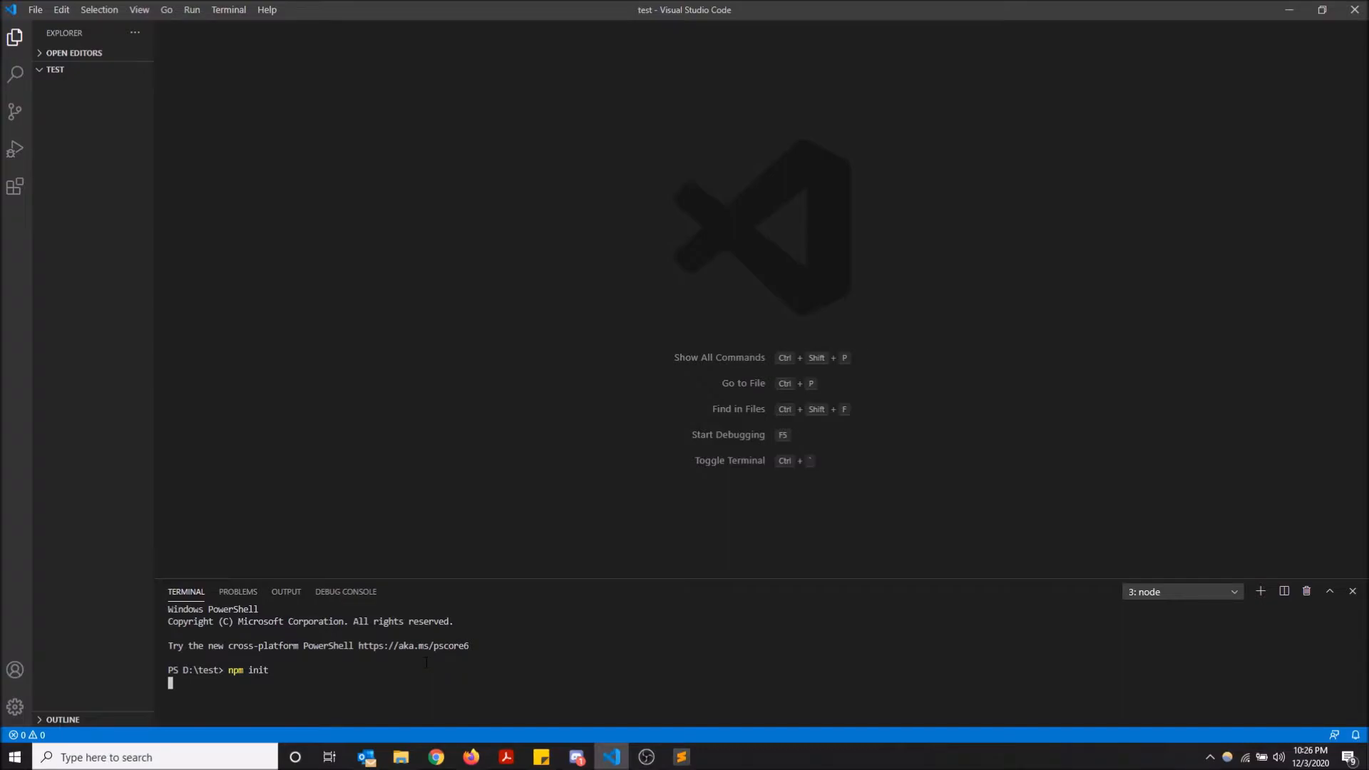
key(enter)
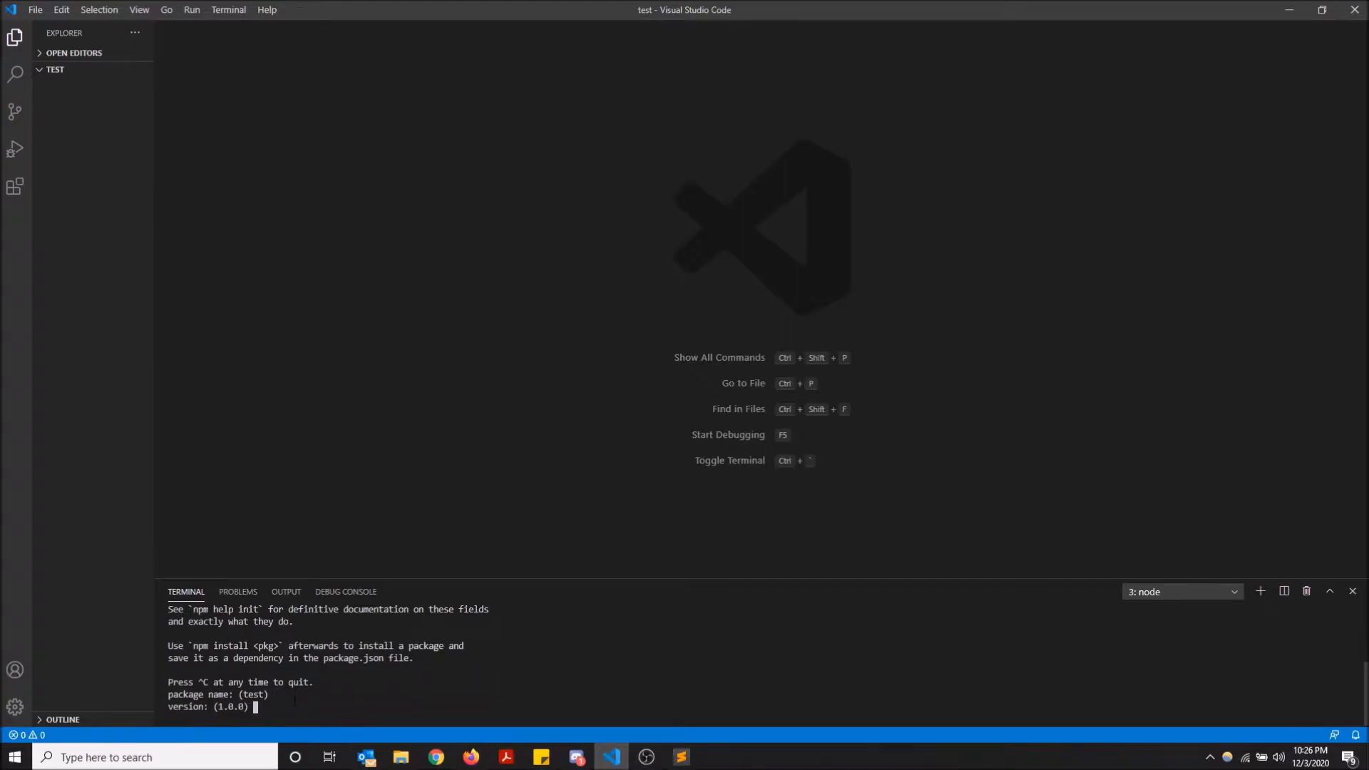
key(enter)
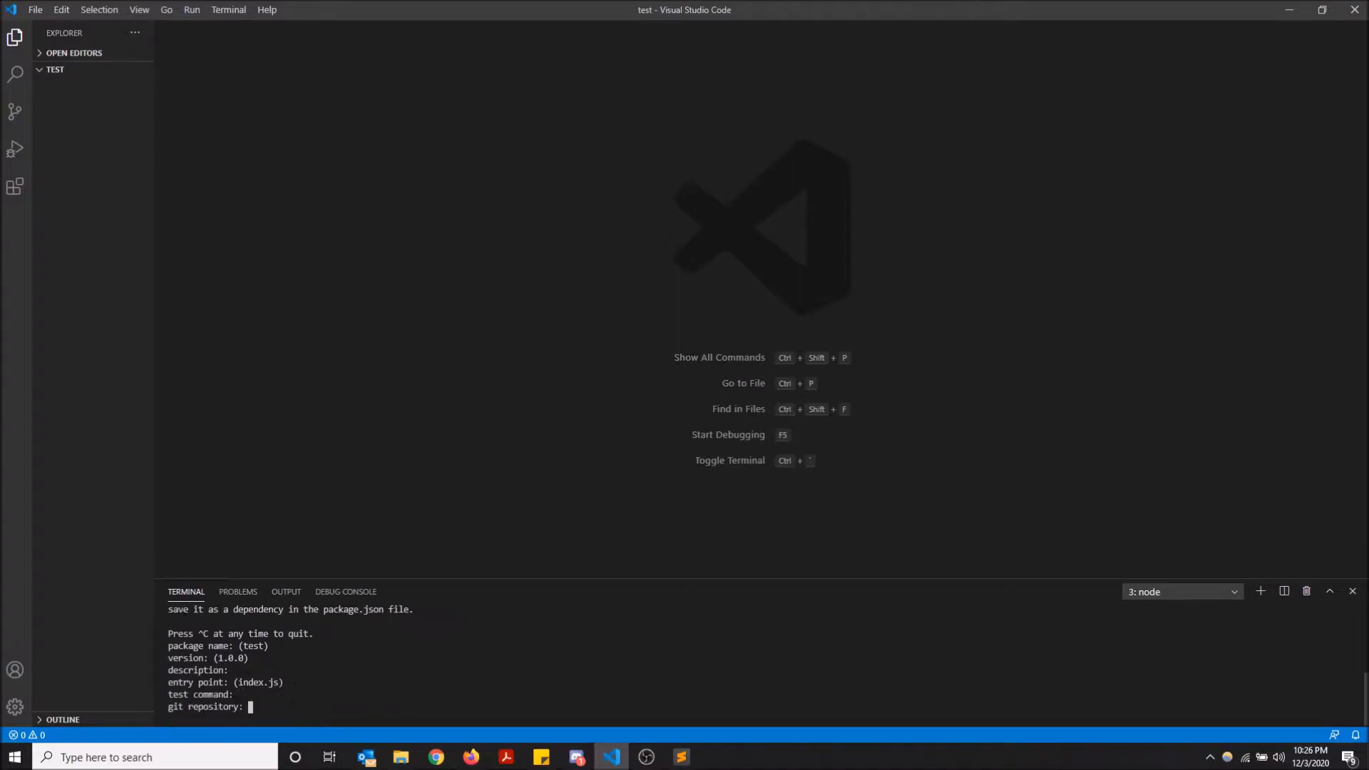
key(enter)
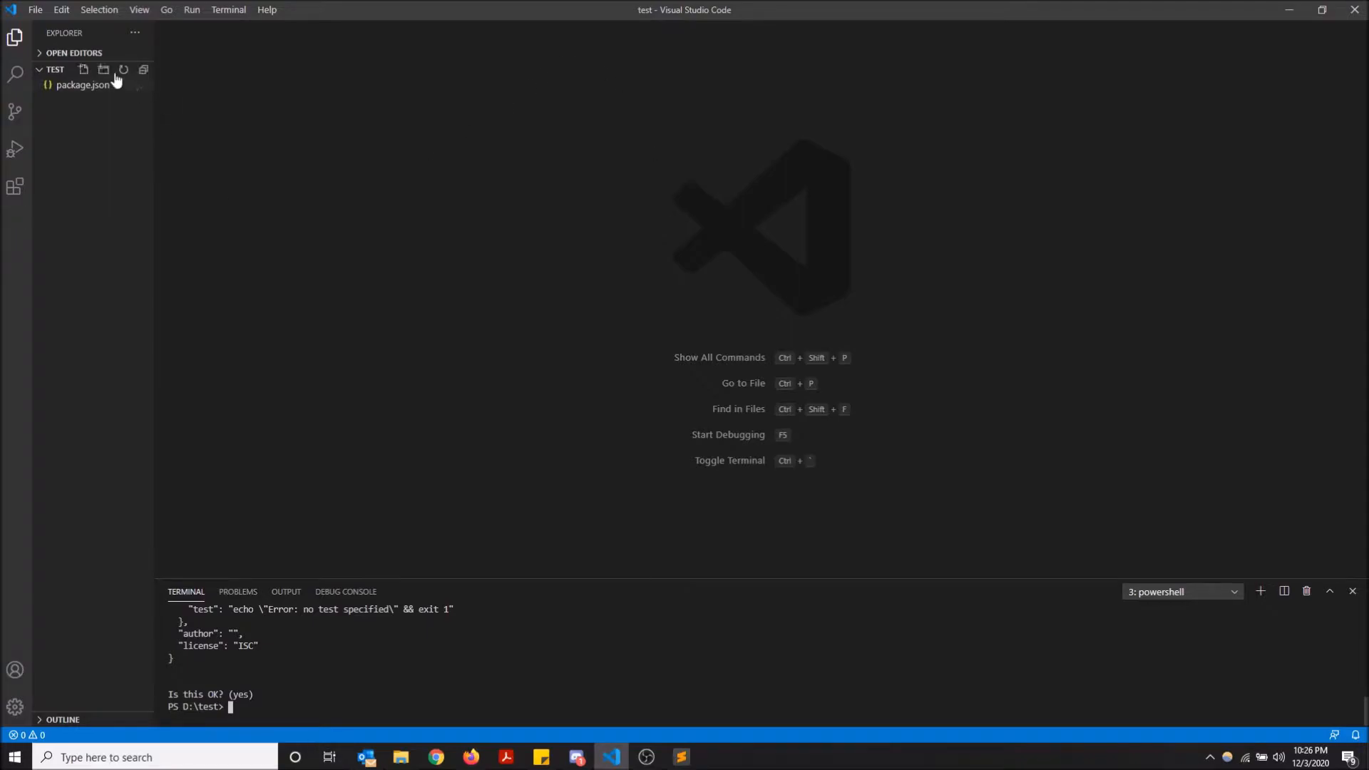
mouse_move(343, 748)
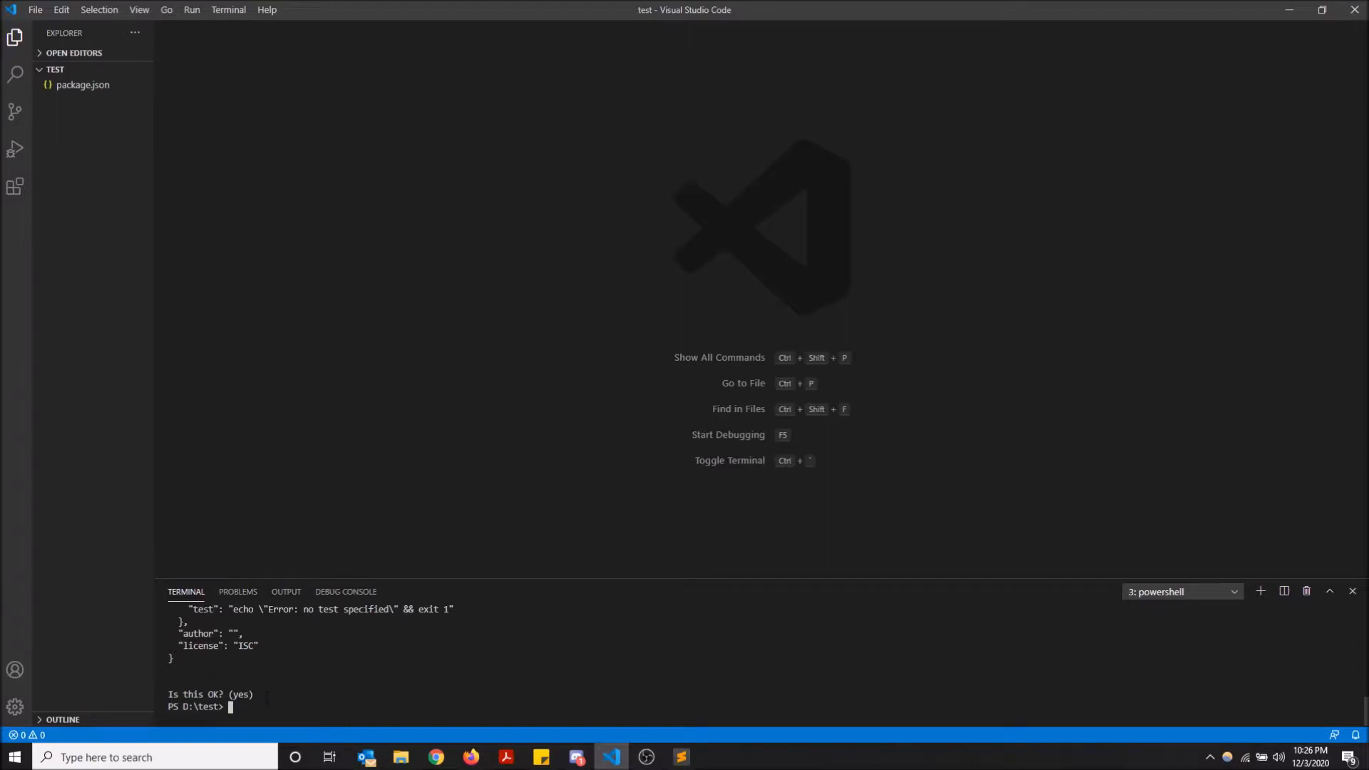
- Enter the command npm install express --save in the terminal
text(npm)
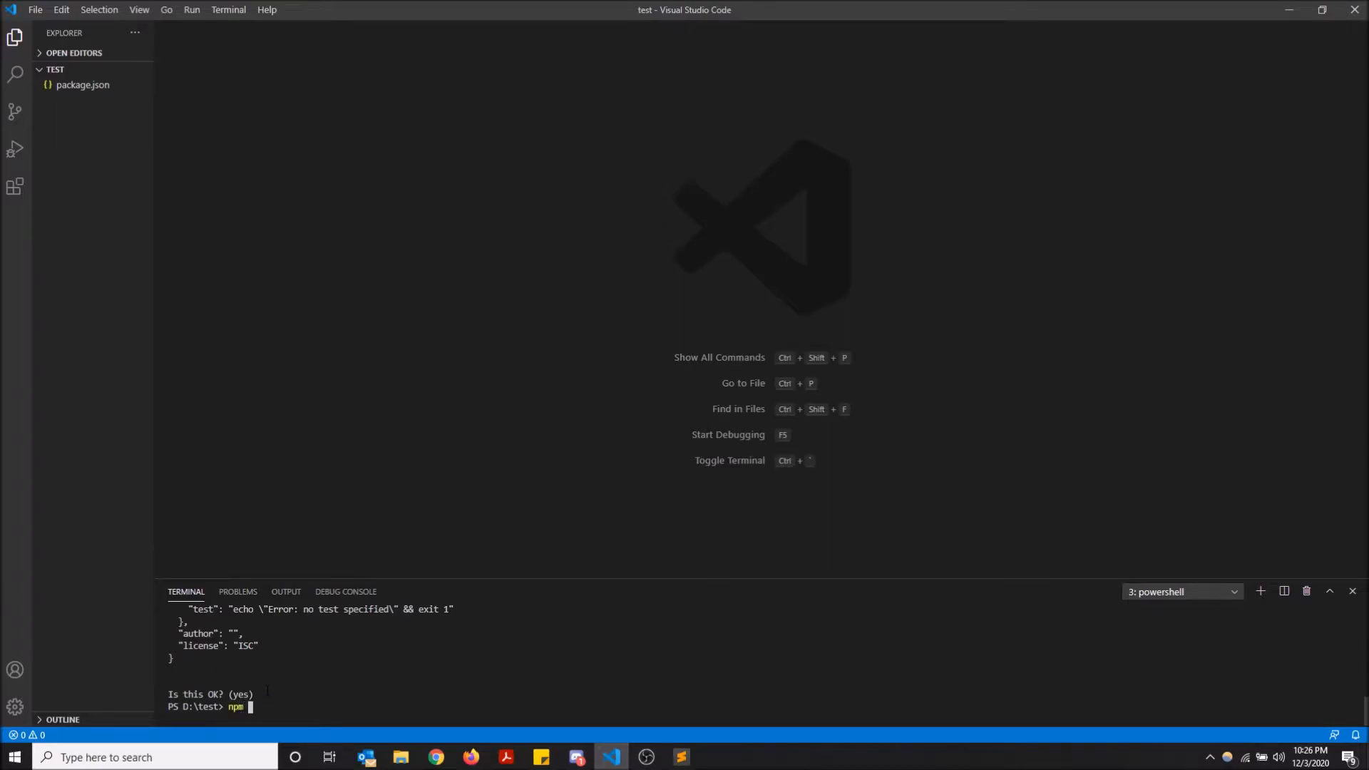
text(install e)
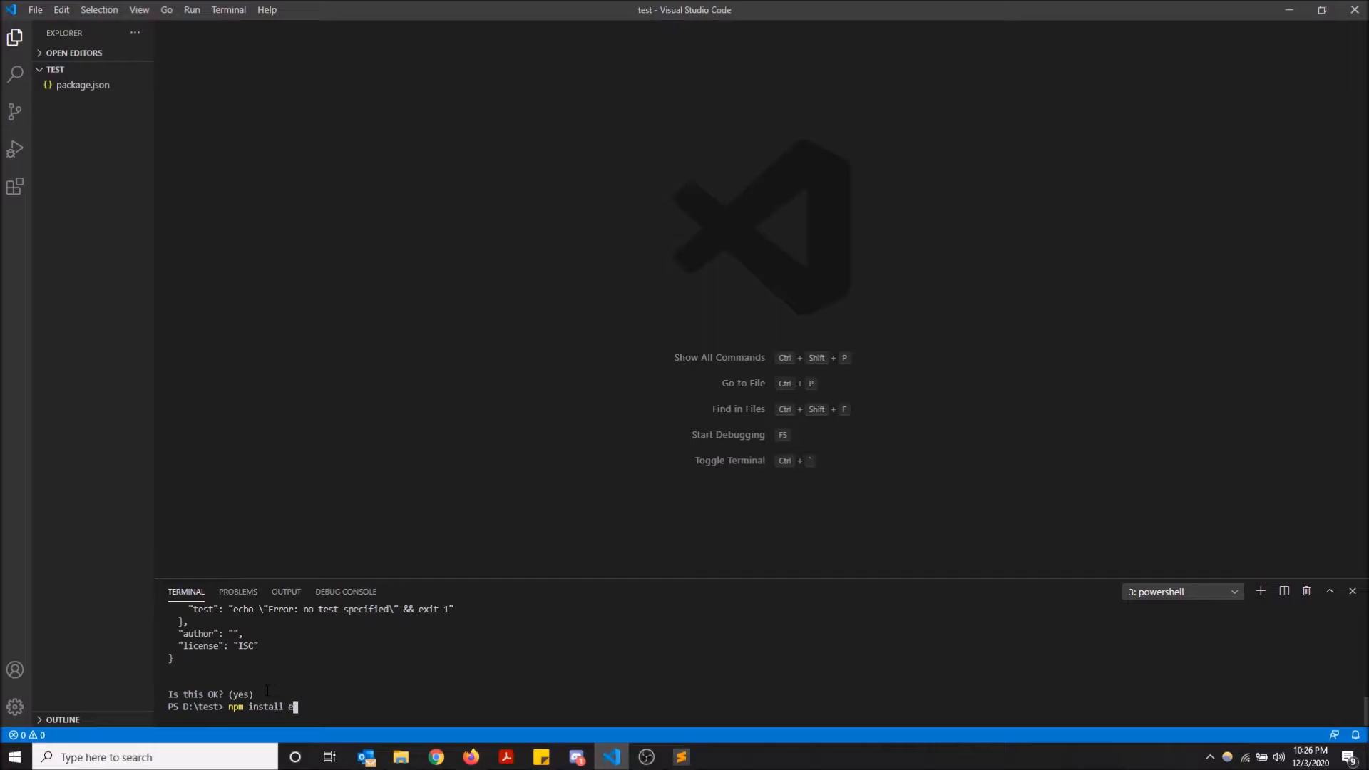
text(xpress --save)
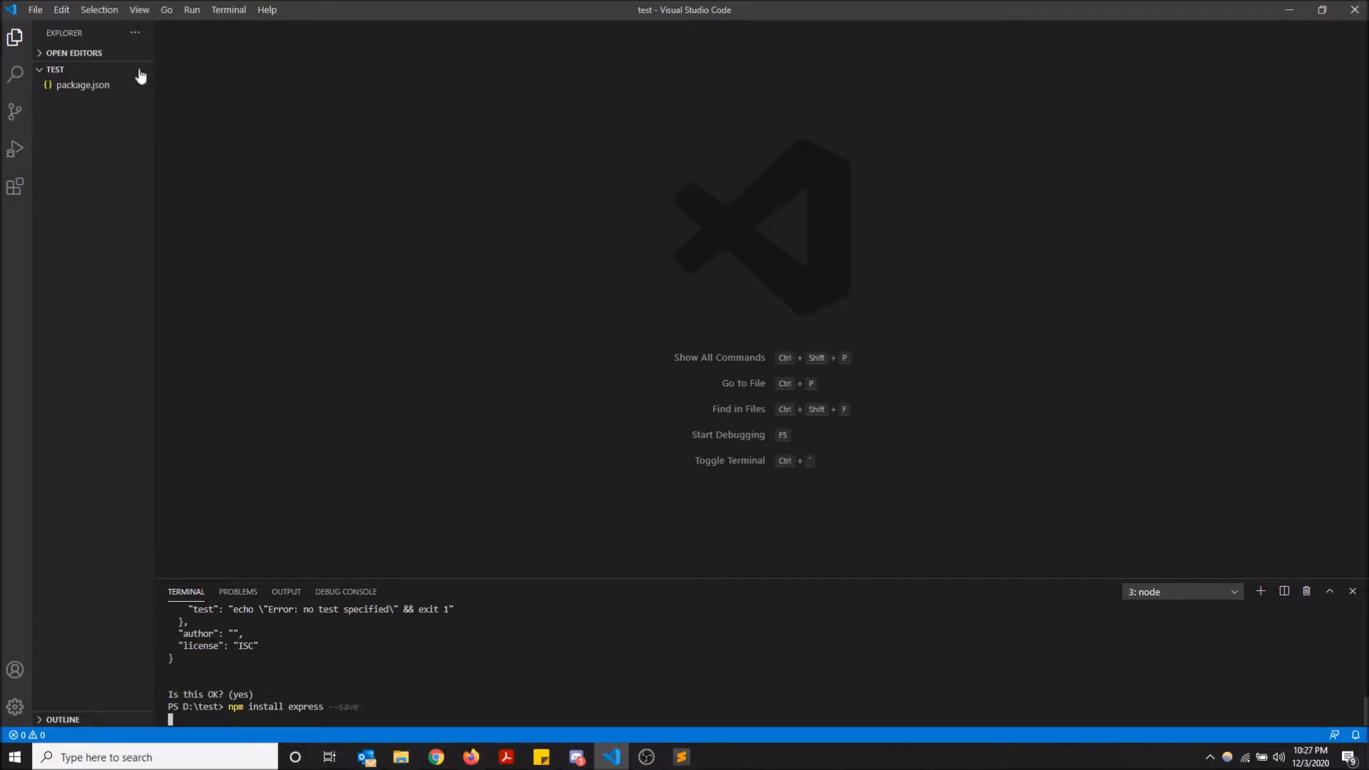
mouse_move(82, 85)
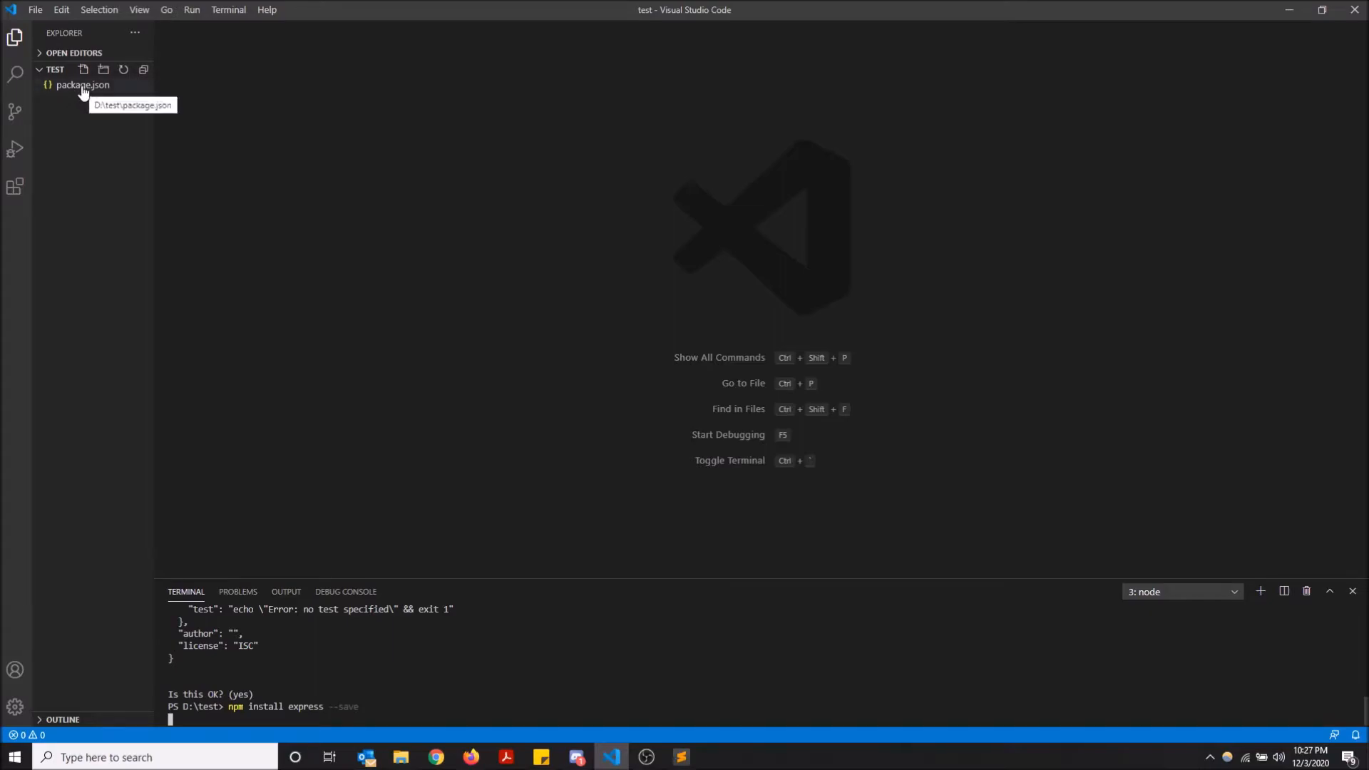
mouse_move(76, 108)
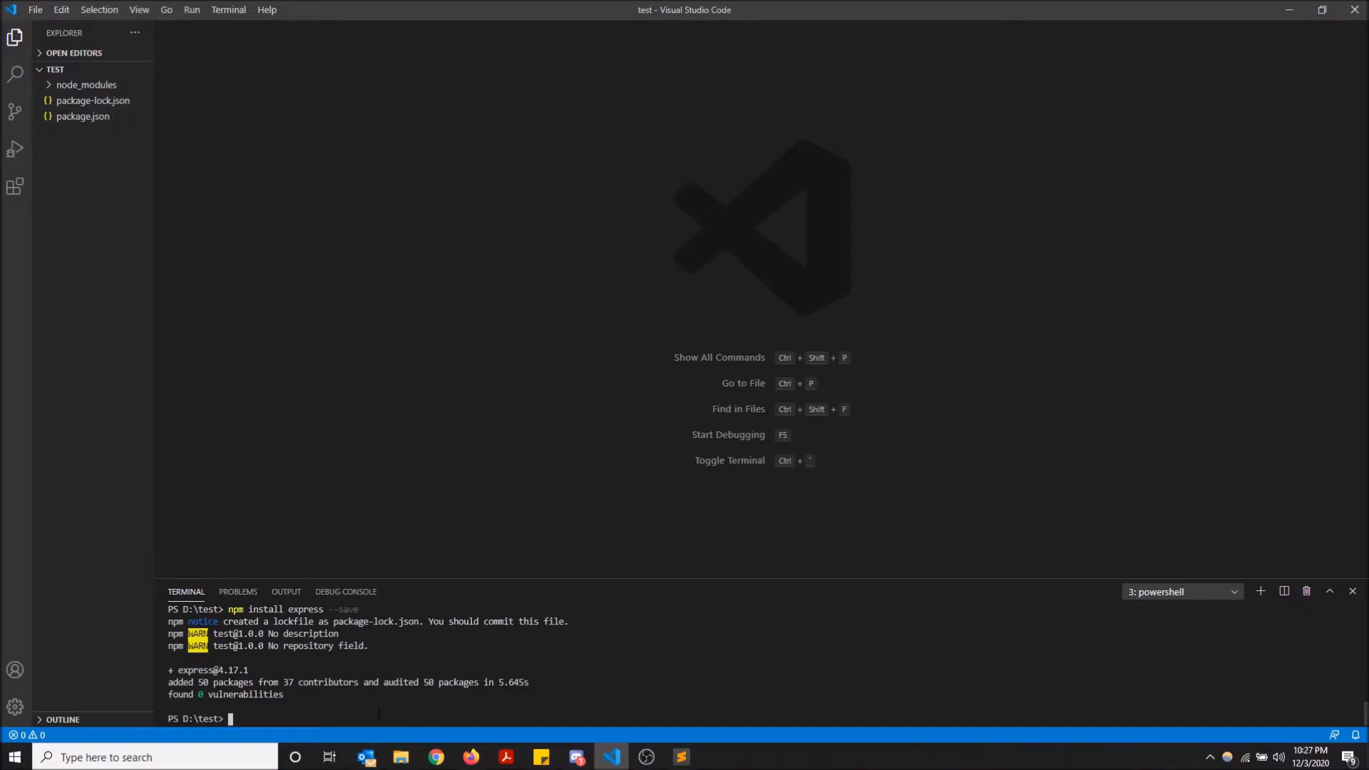
- Run npm install --save-dev jasmine to add Jasmine as a dev dependency
text(npm)
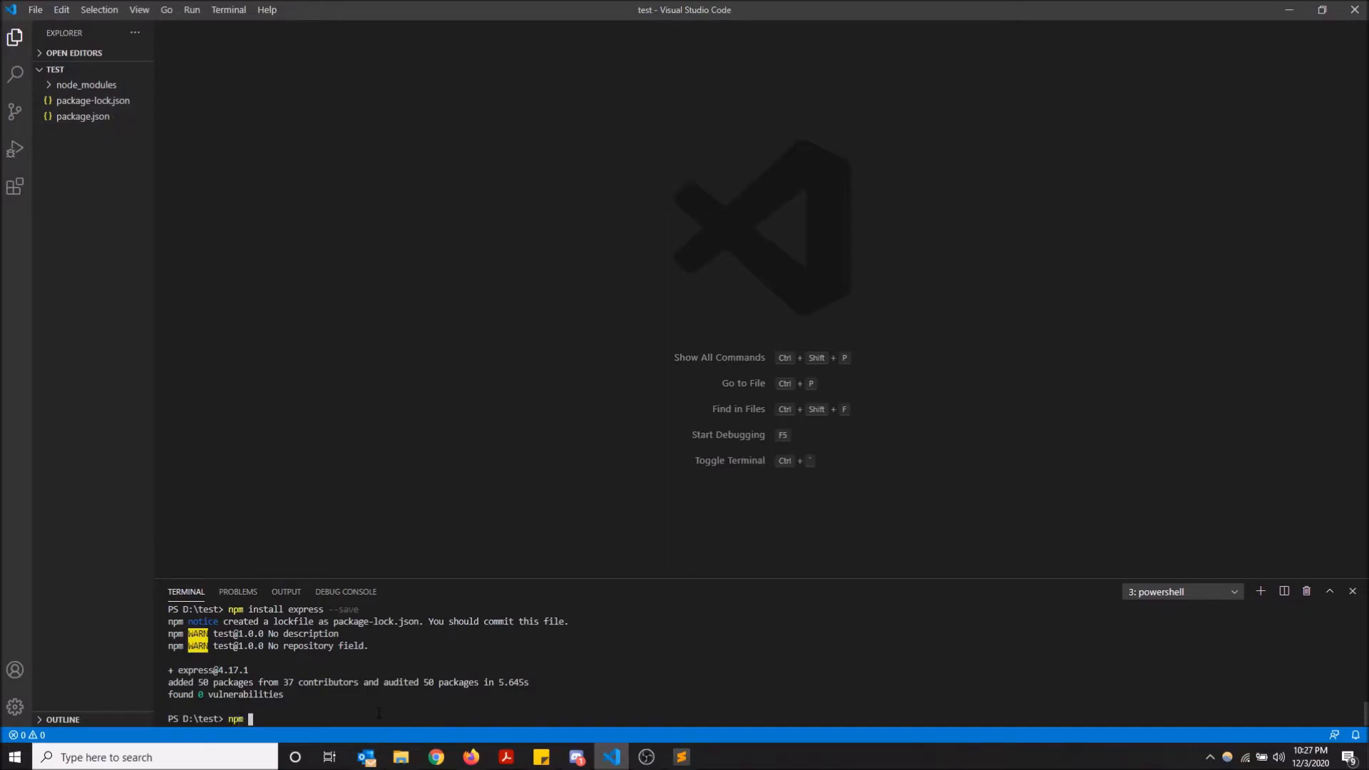
text(install)
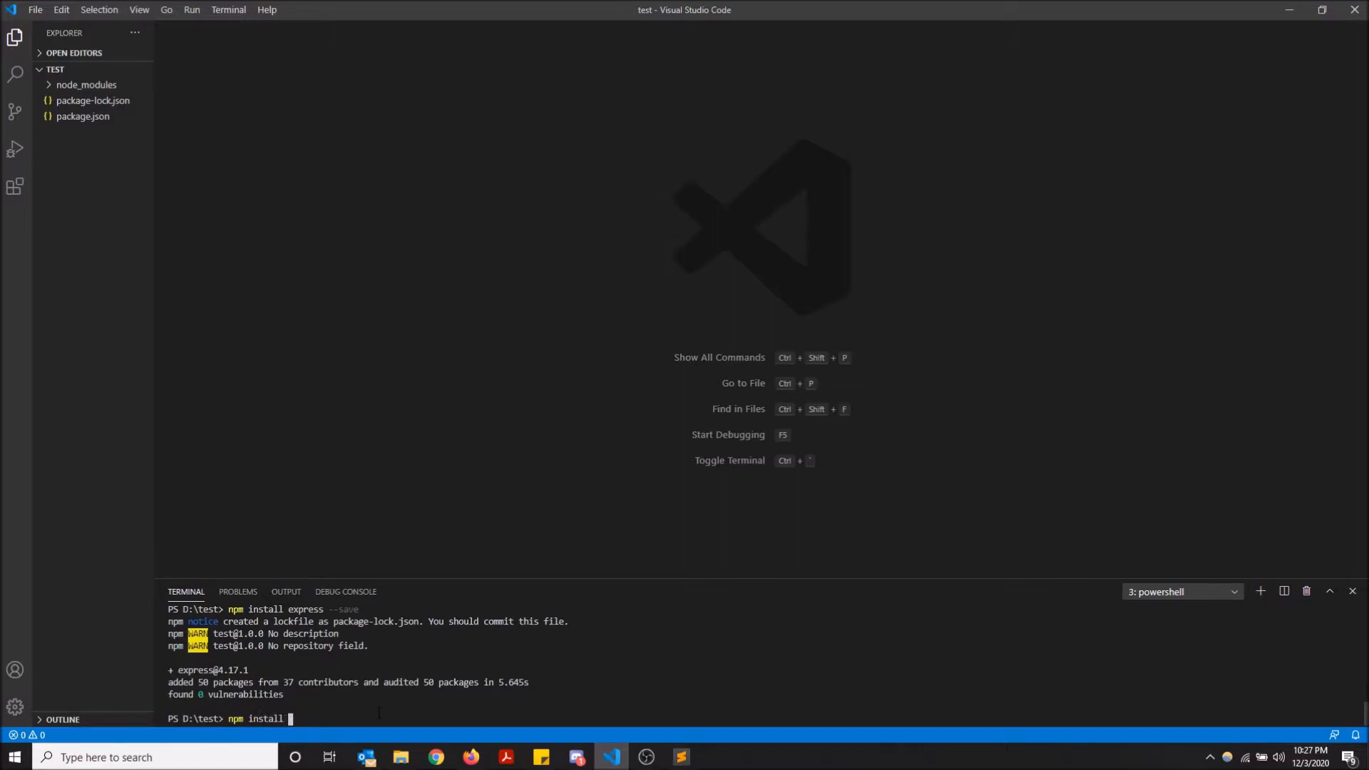
text(--save-de)
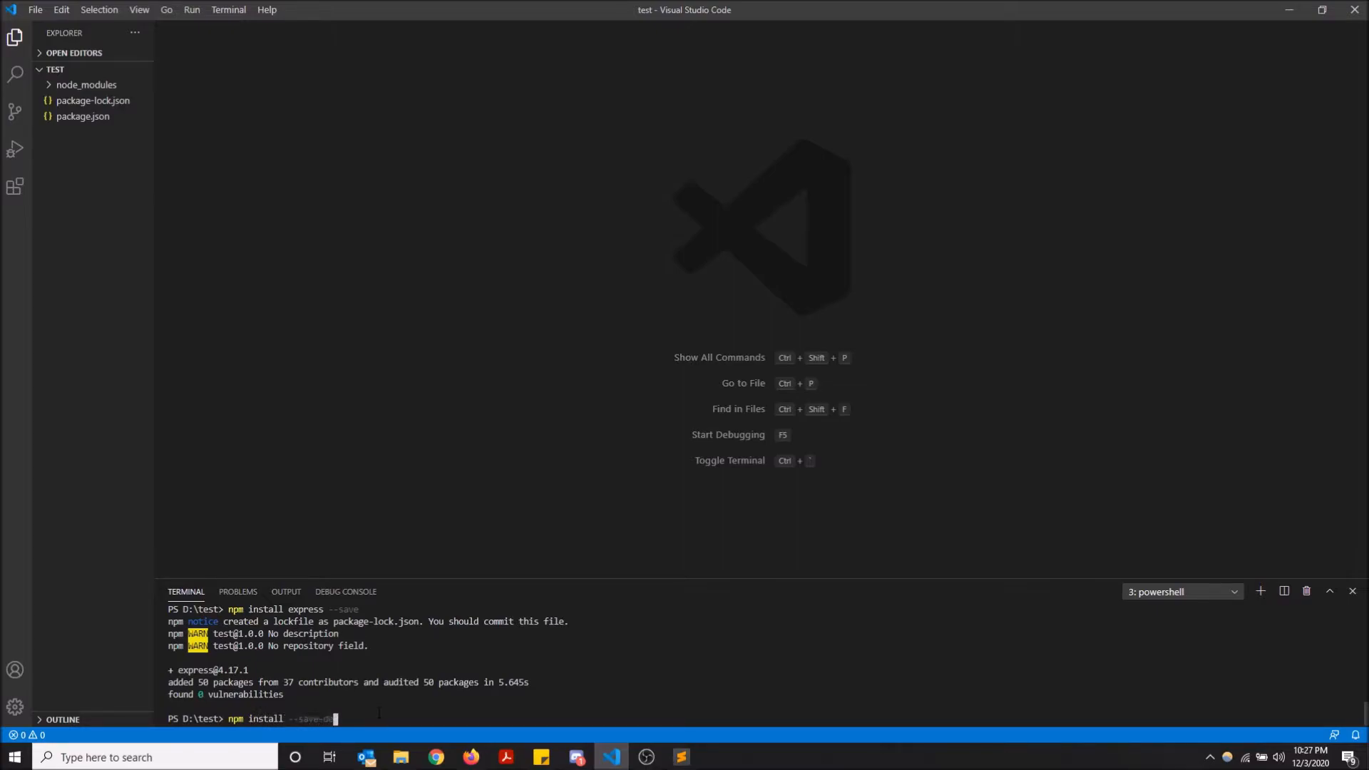
text(jasmine)
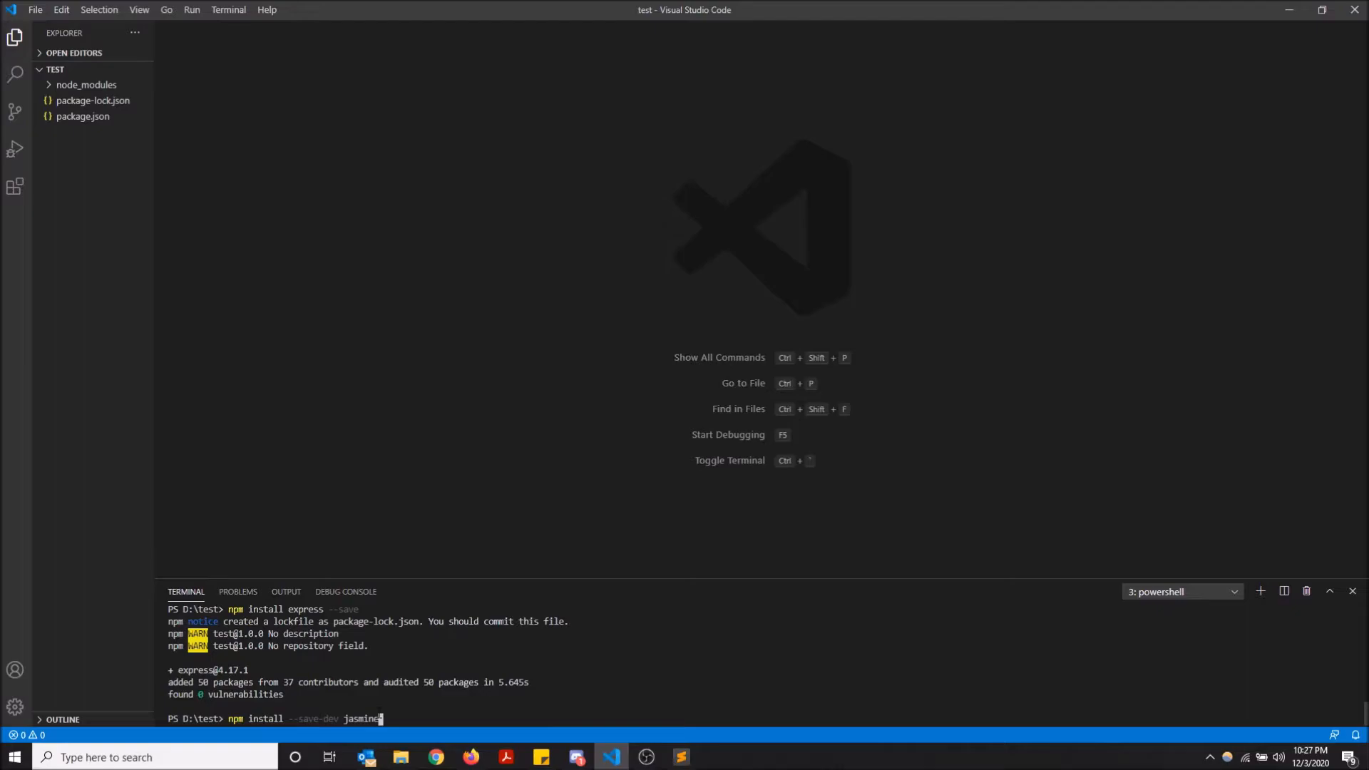
key(Enter)
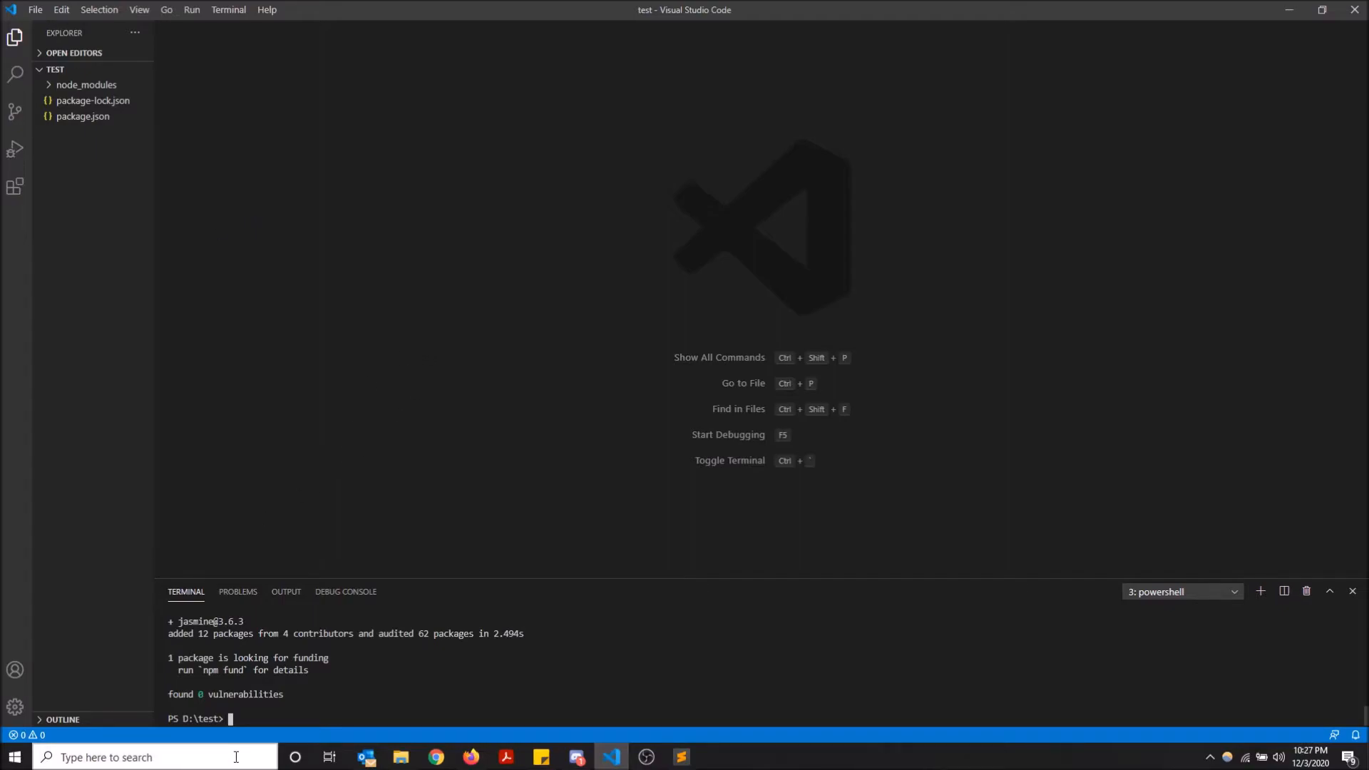
- Run npx jasmine init to create the spec folder
text(n)
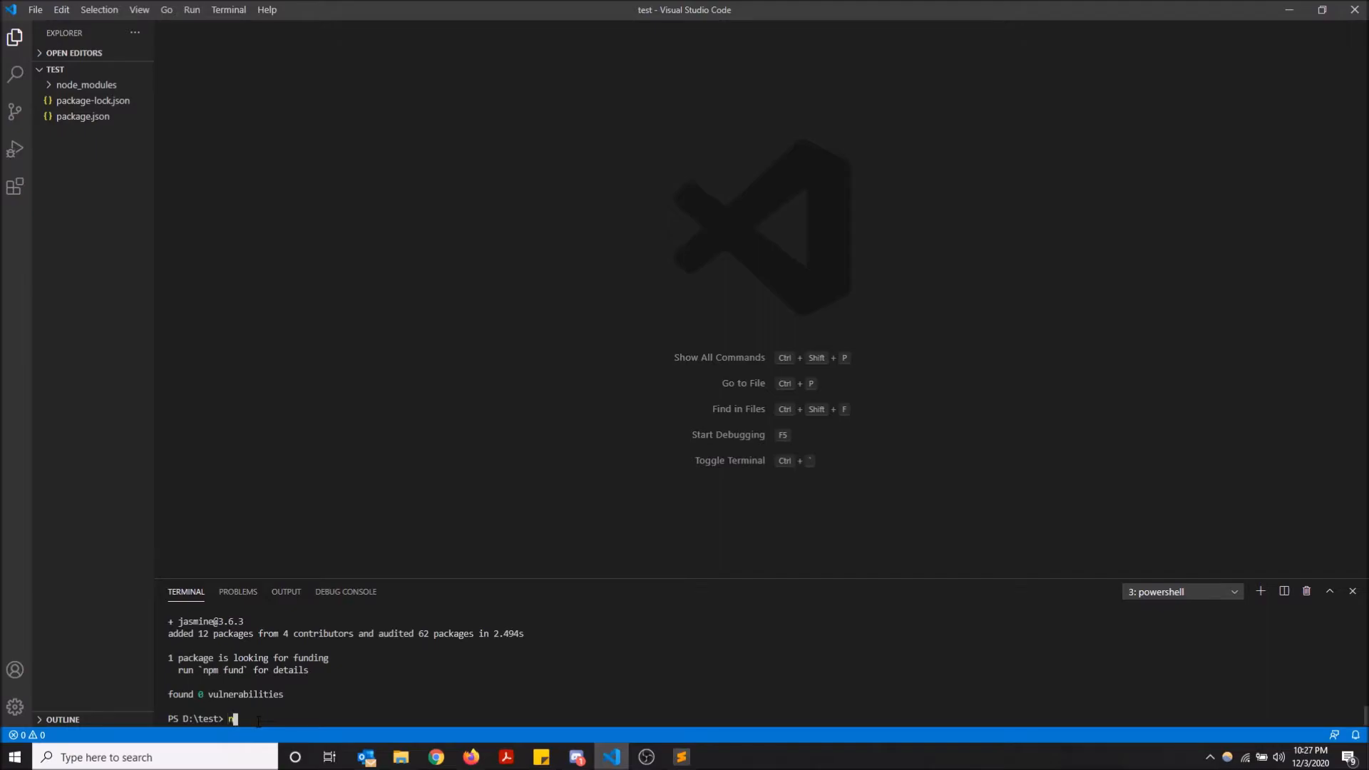
text(px)
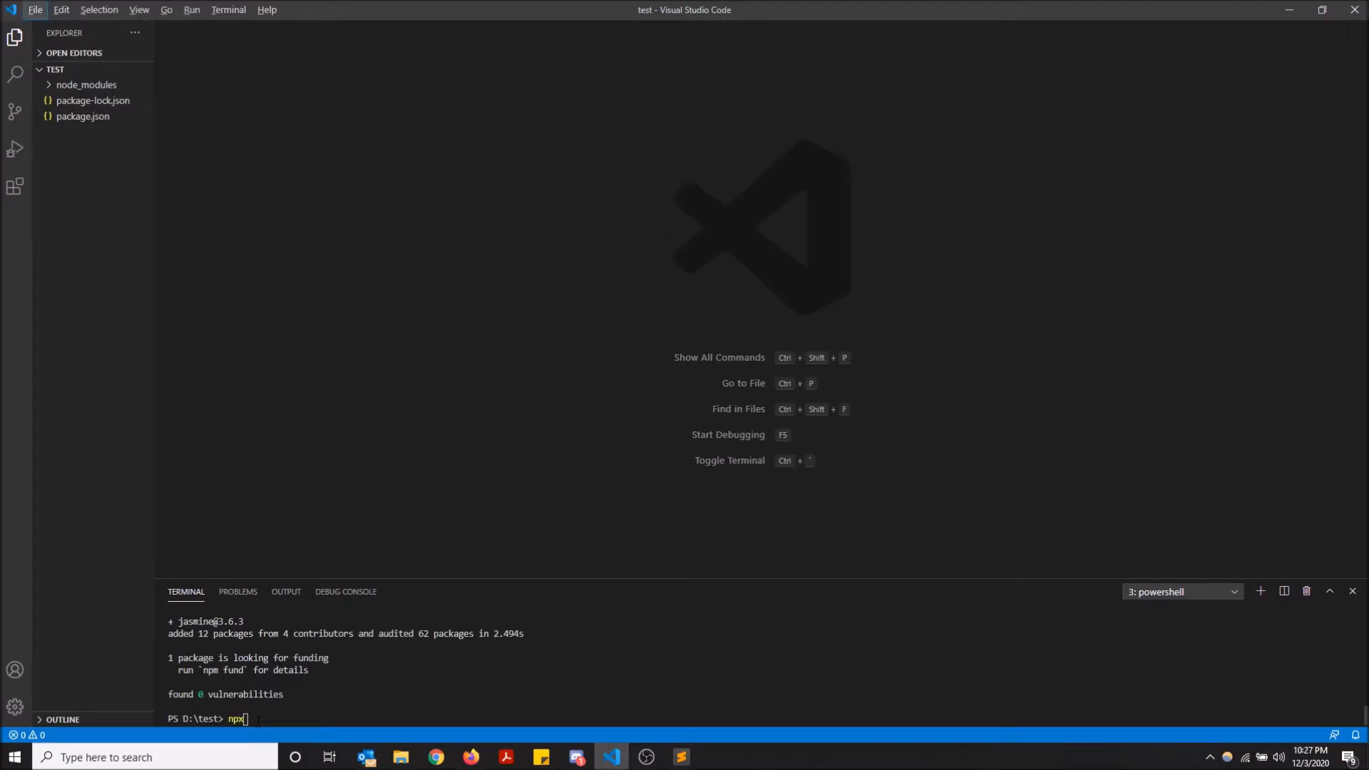
text(jasmine init)
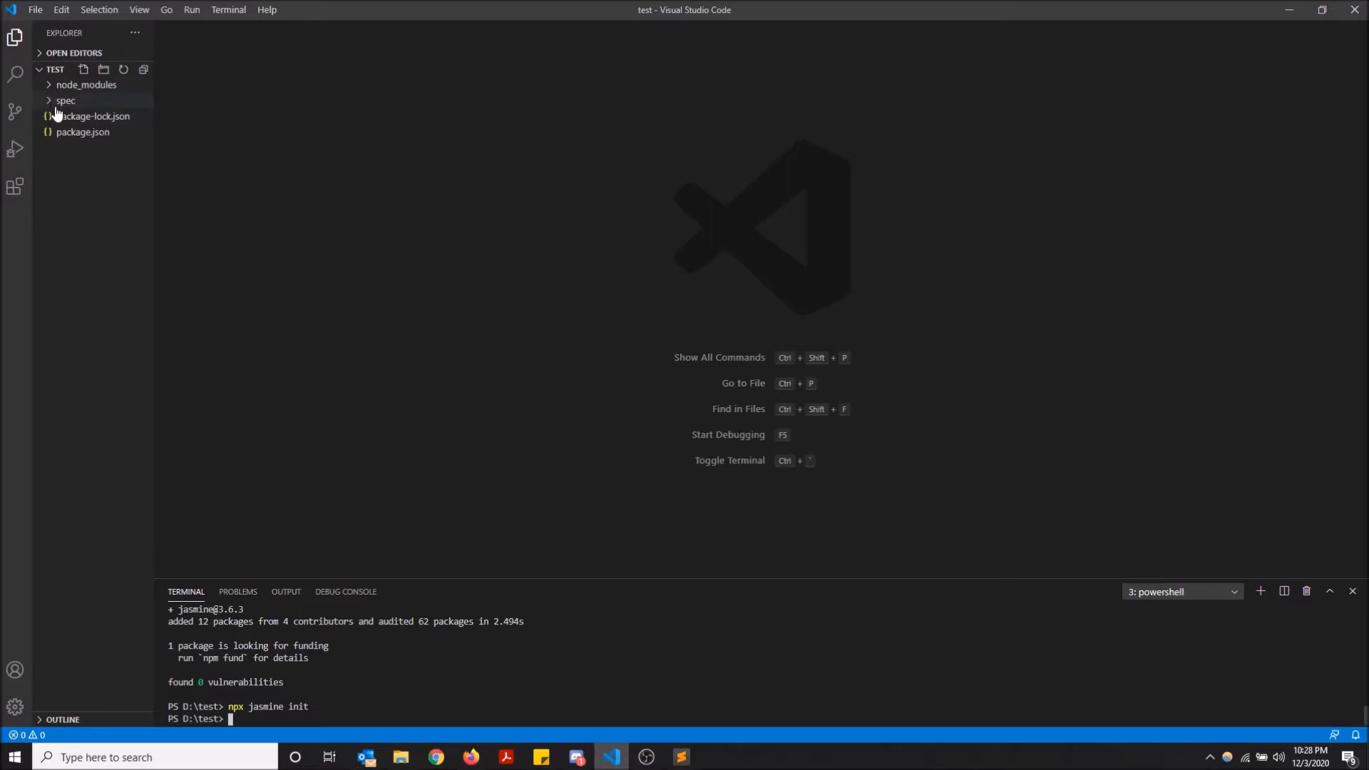
mouse_move(77, 138)
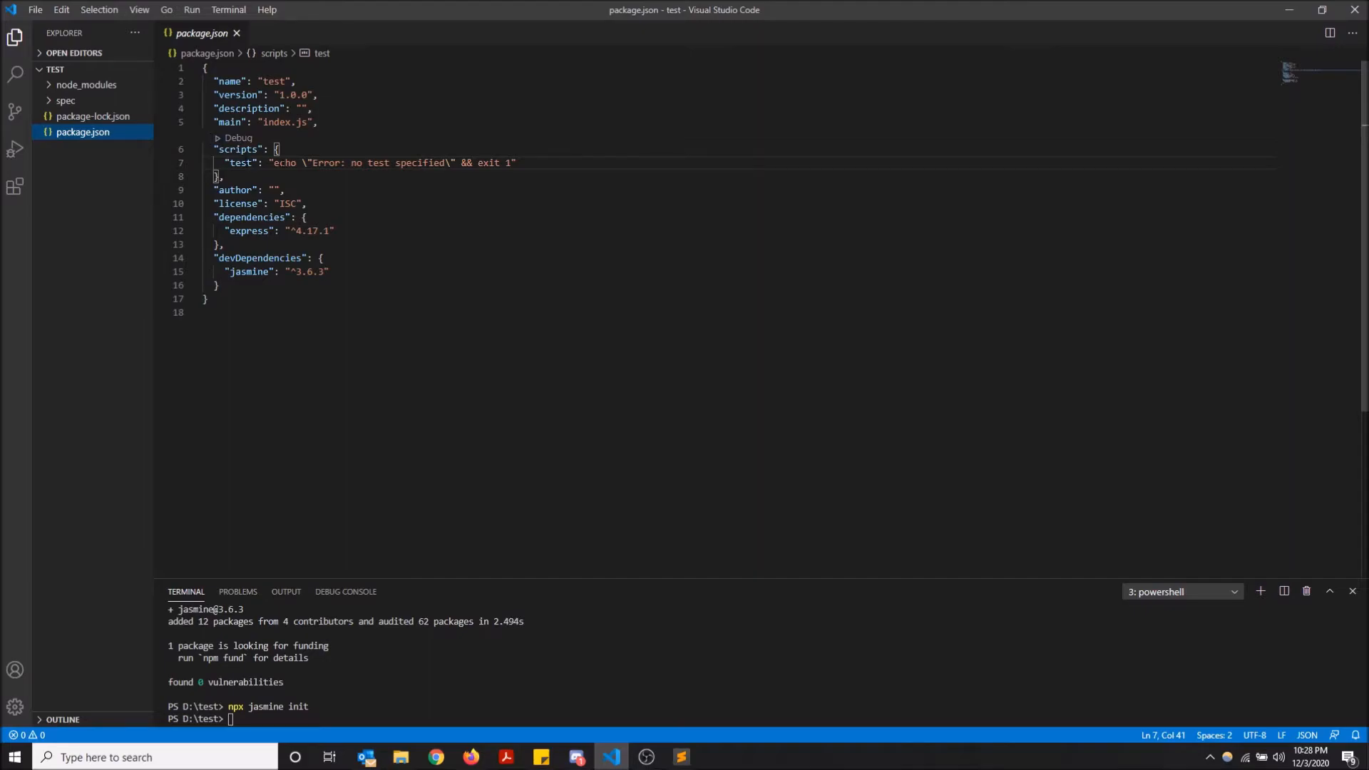
- Replace package.json's test script echo with "jasmine" and save
drag(273, 162, 510, 162)
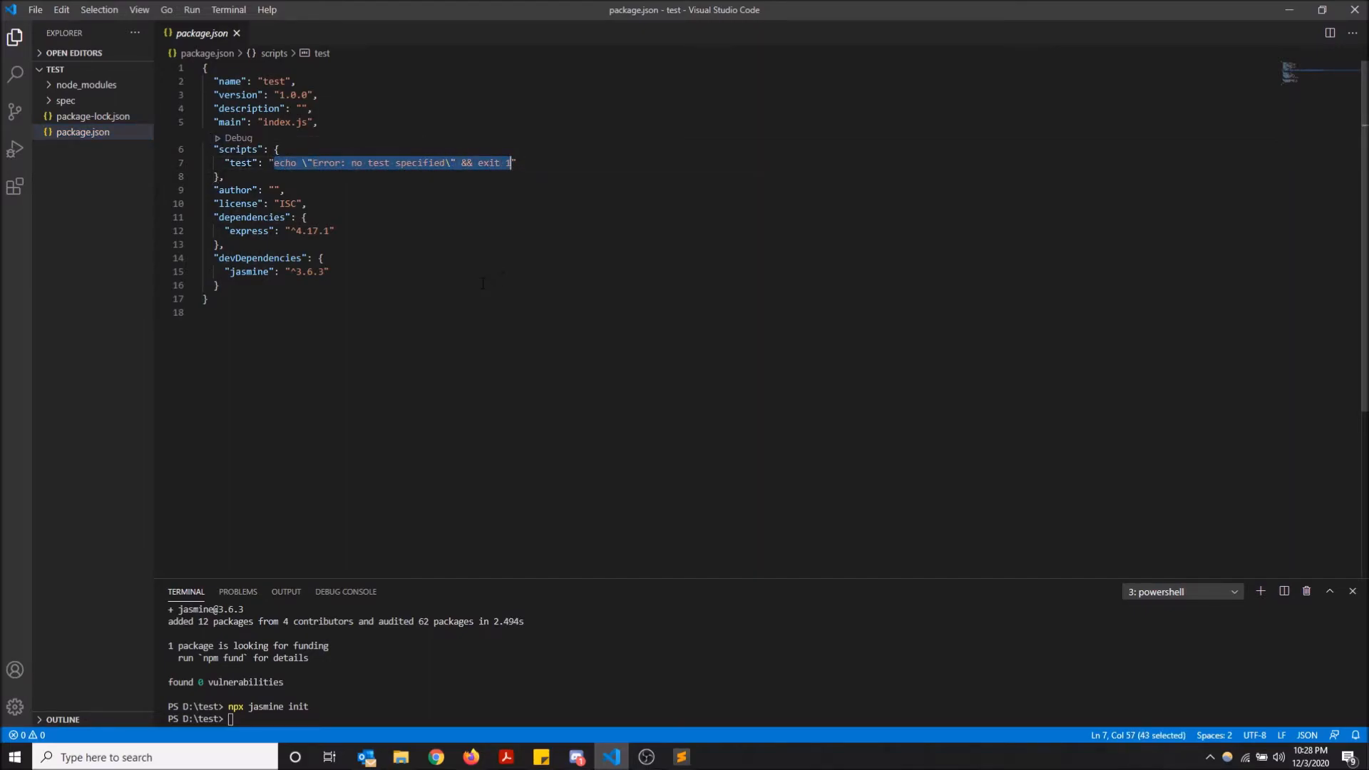
text(jasmine")
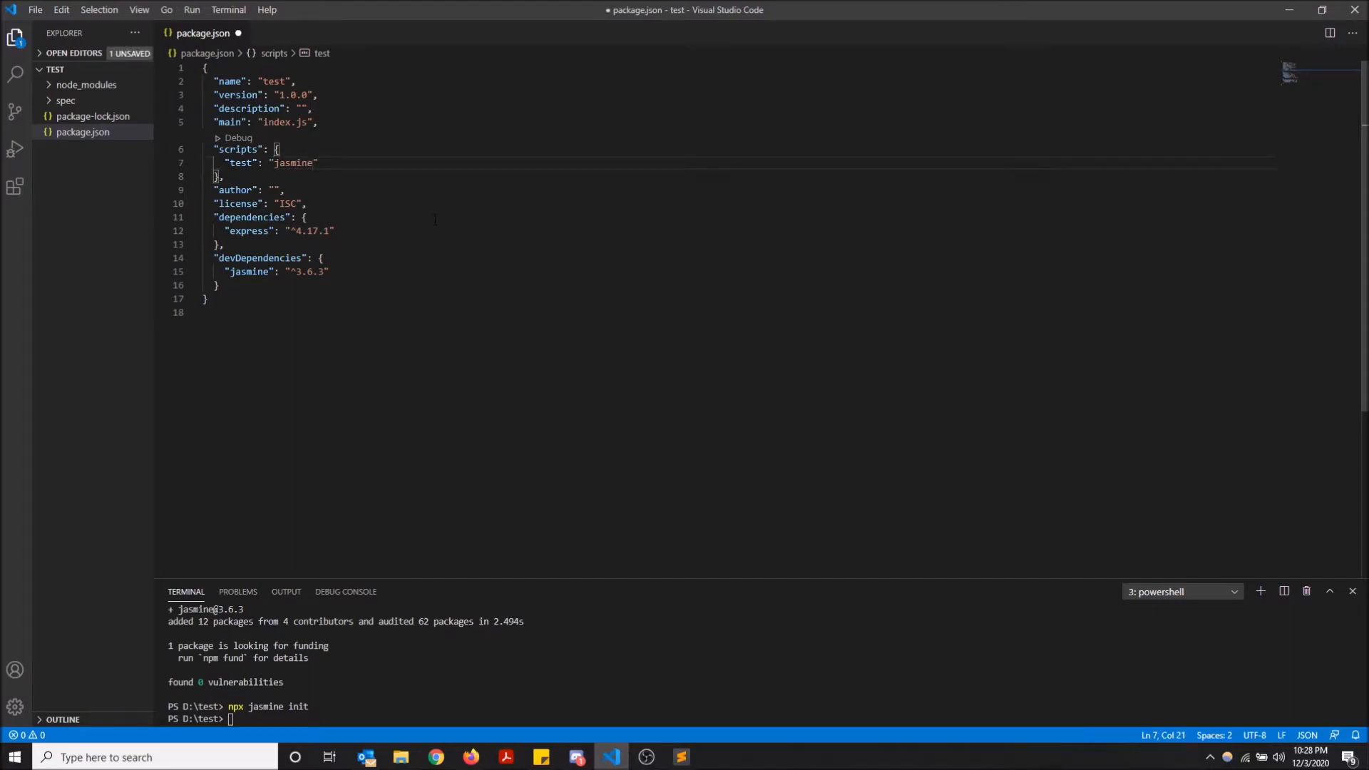
key(ctrl+s)
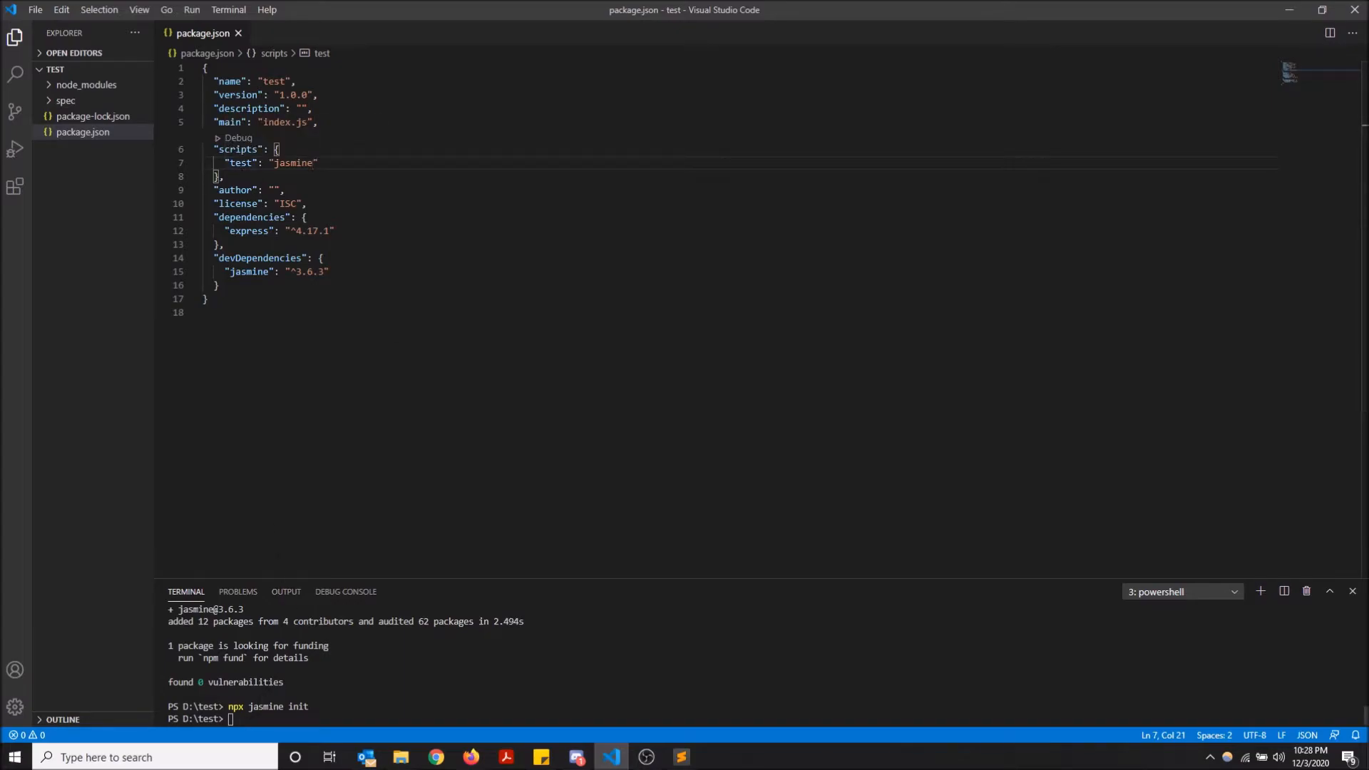
mouse_move(240, 163)
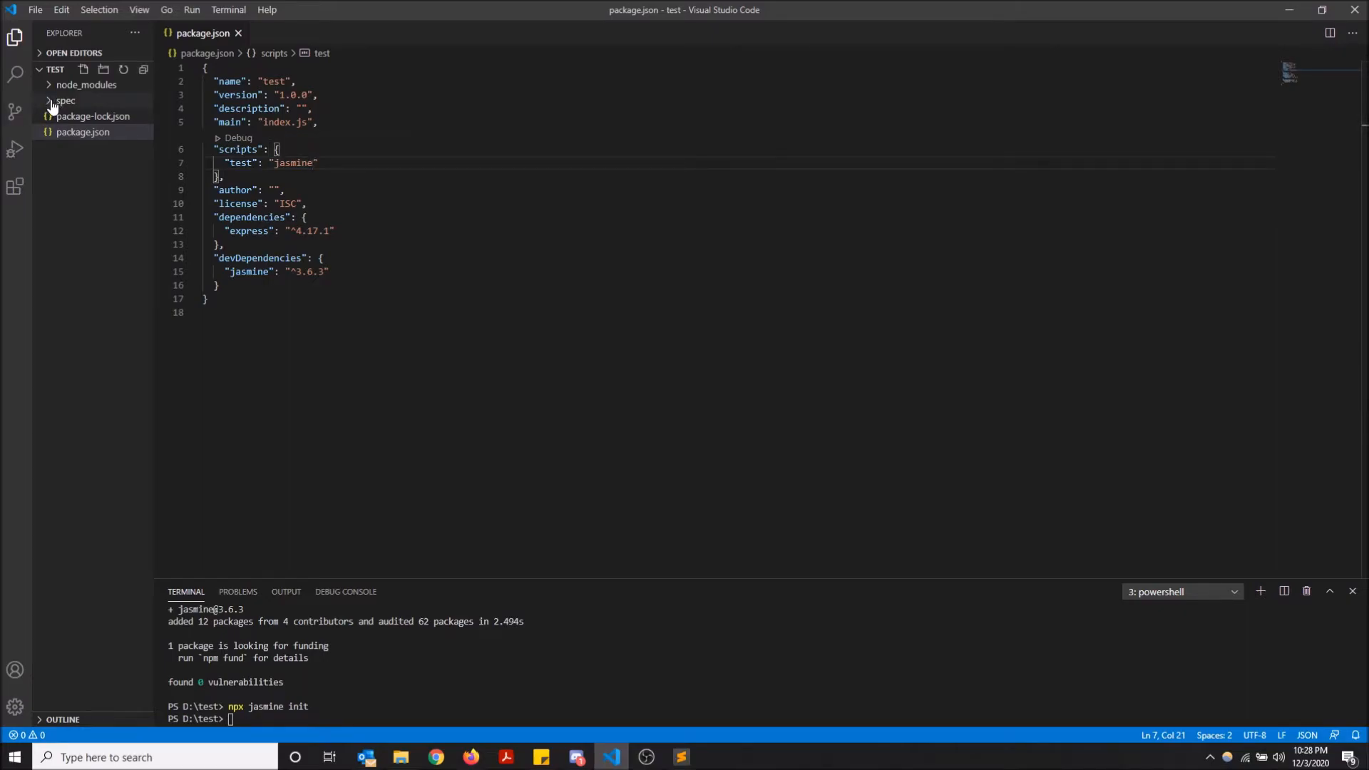
- Expand the spec folder and open purchaseOrder2F20.spec.js
click(65, 100)
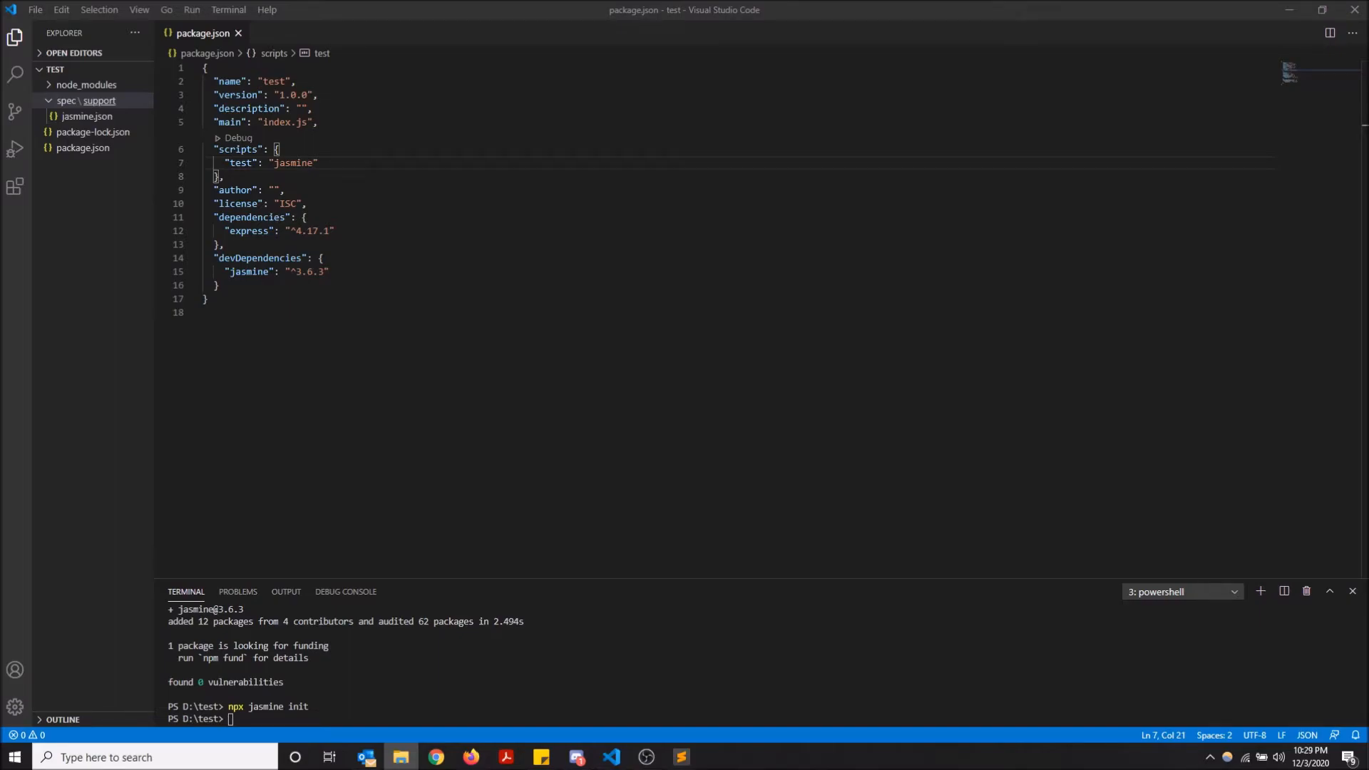
click(67, 101)
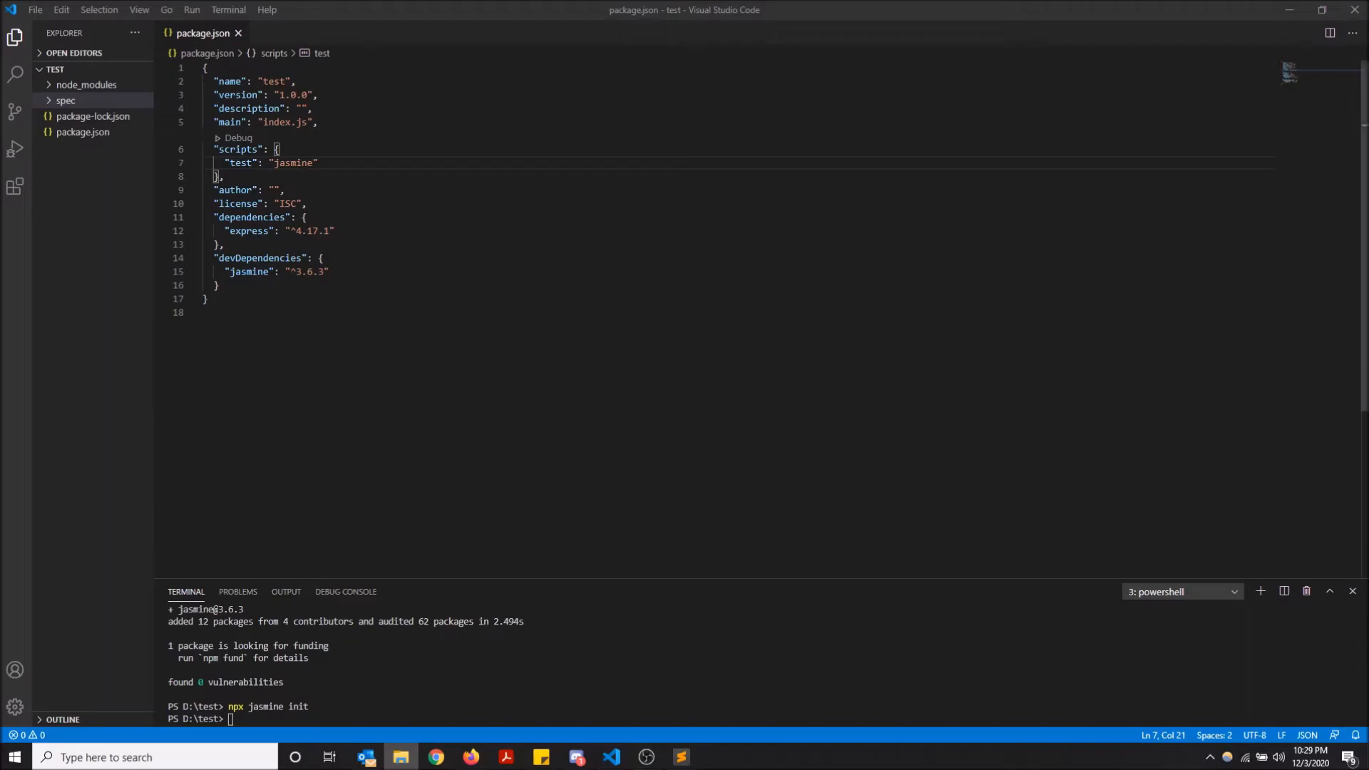
click(65, 101)
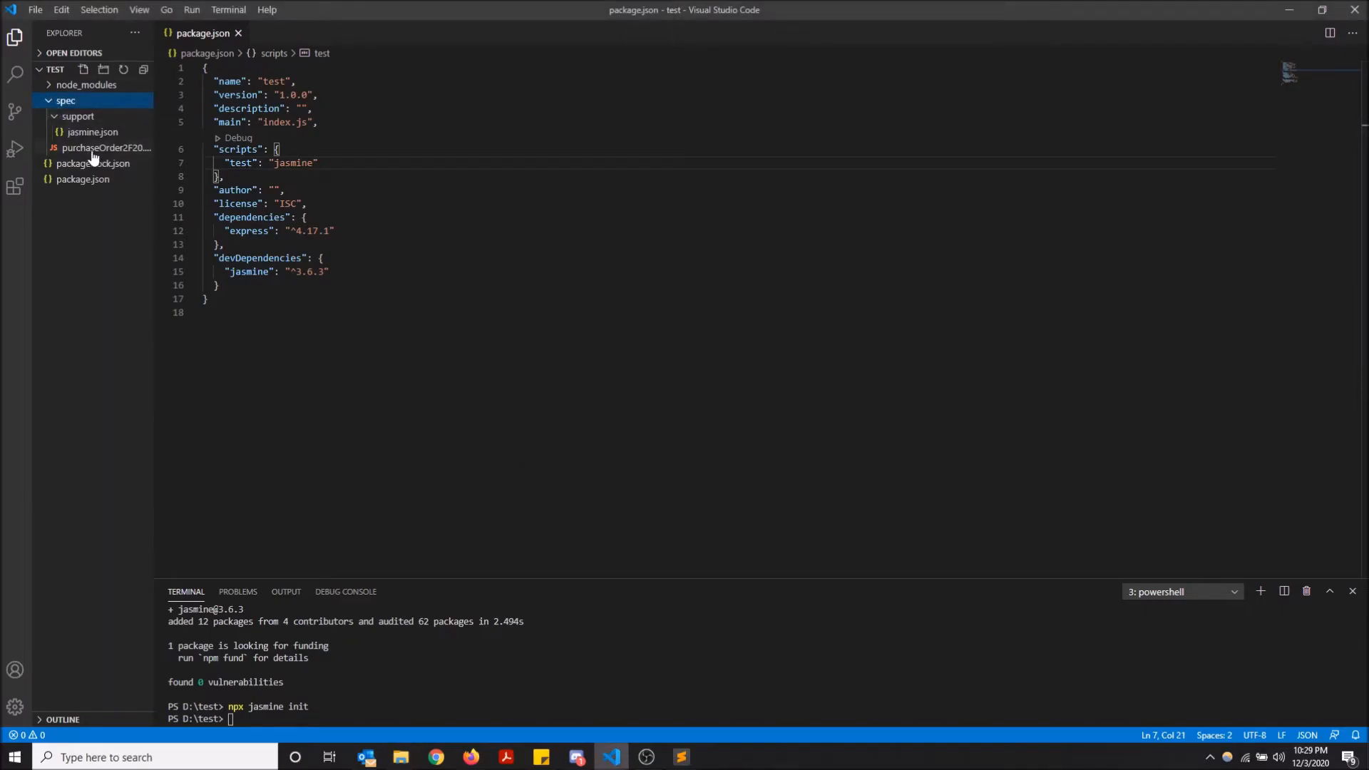
click(107, 148)
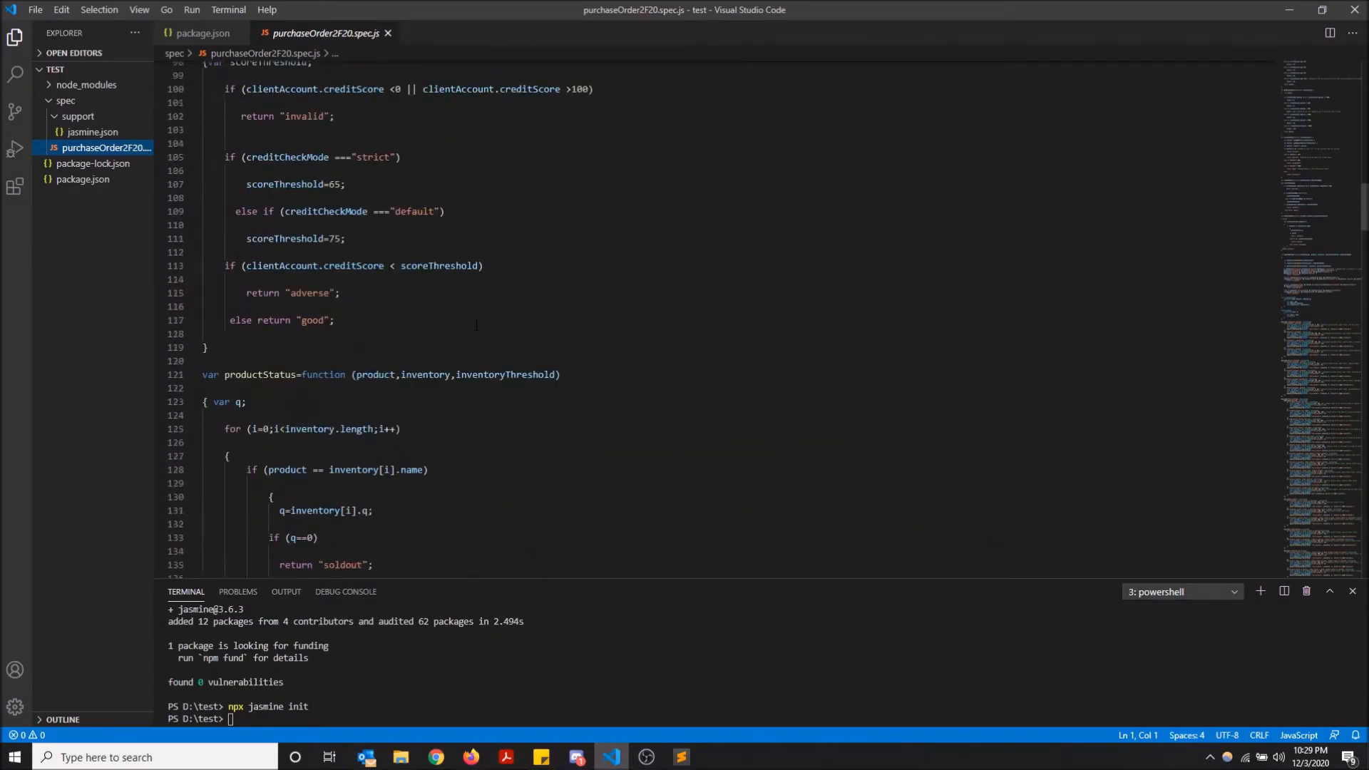
- Scroll through purchaseOrder2F20.spec.js, then type npm test in the terminal
scroll(up, 3)
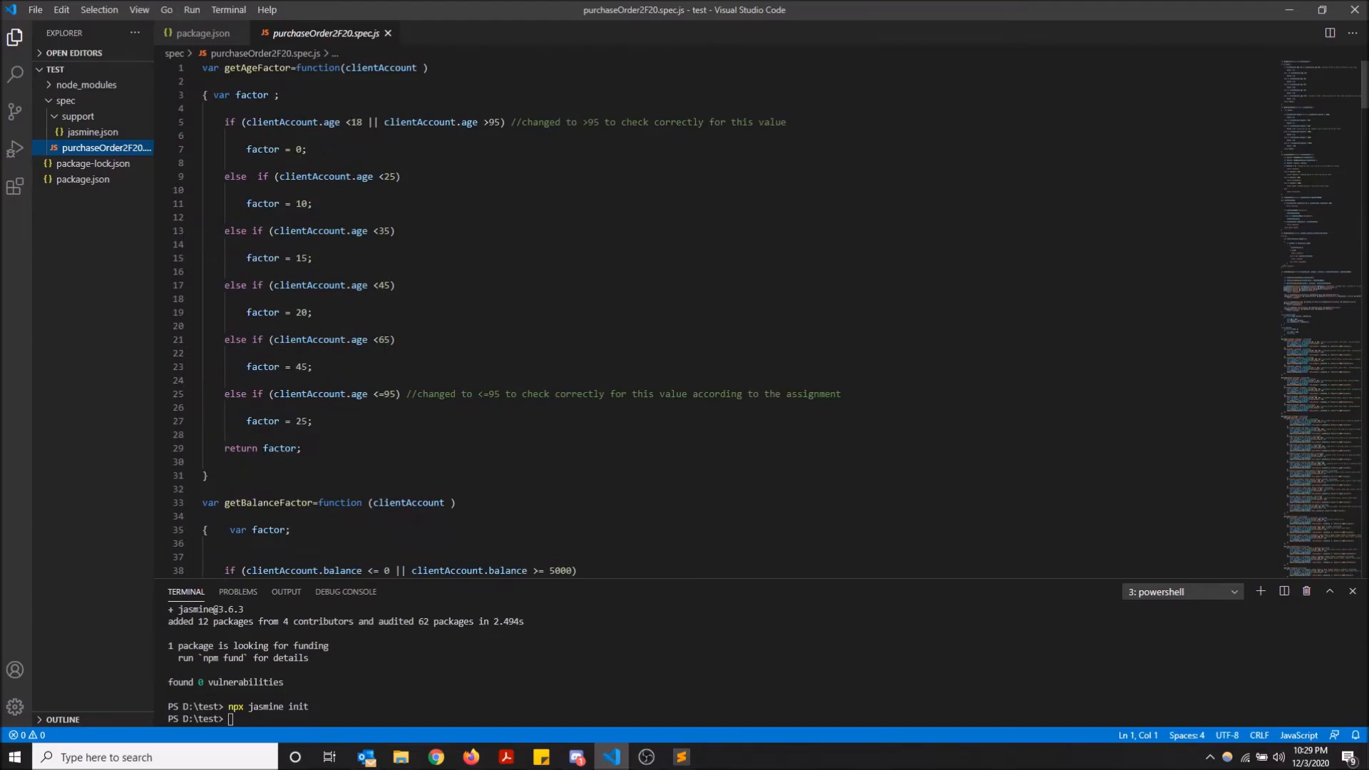
scroll(down, 3)
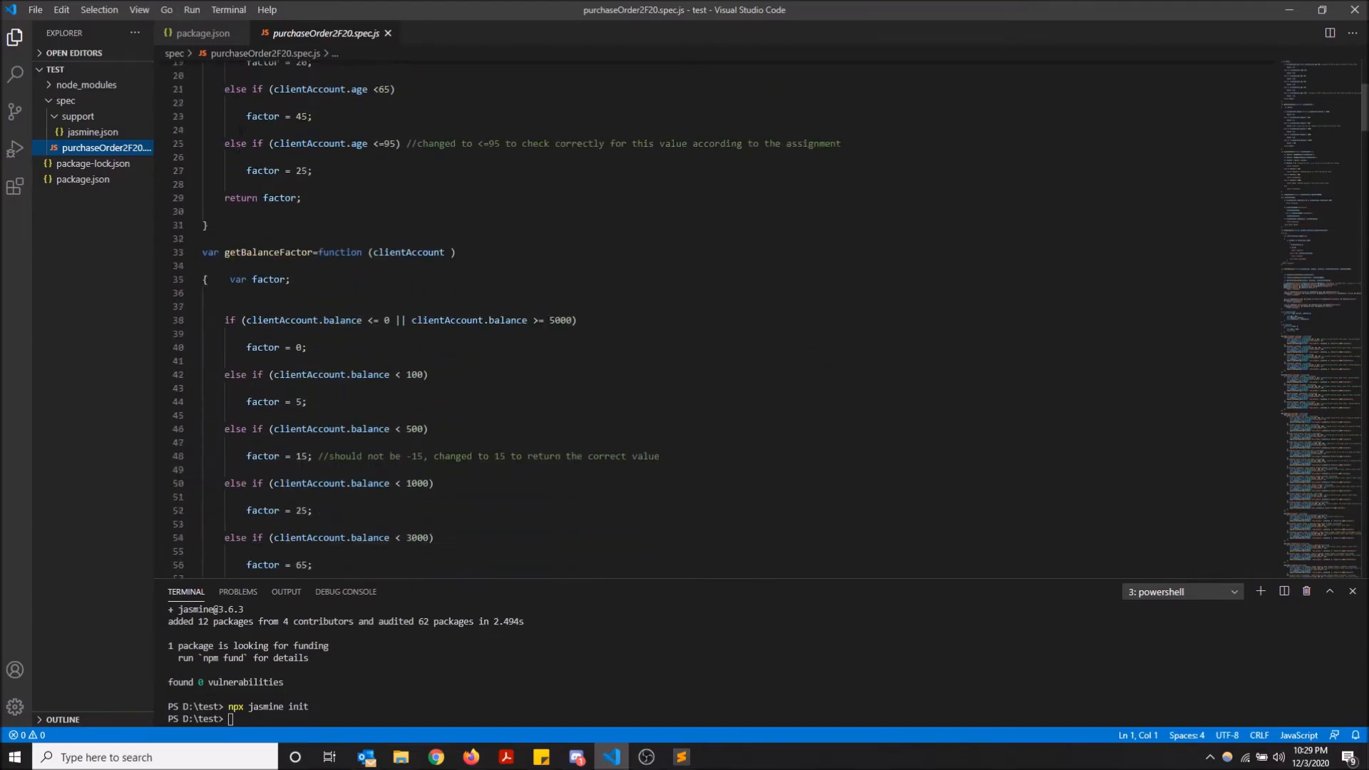
scroll(down, 3)
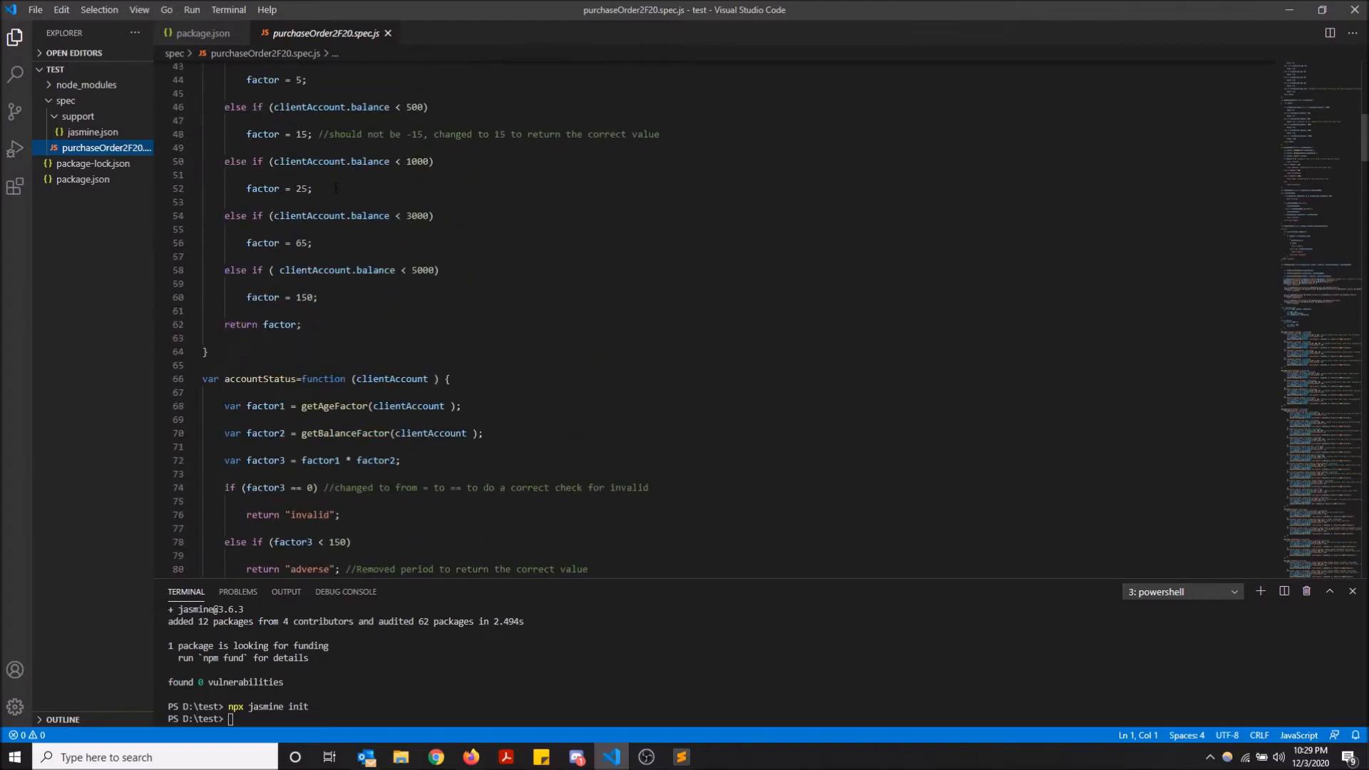
scroll(down, 3)
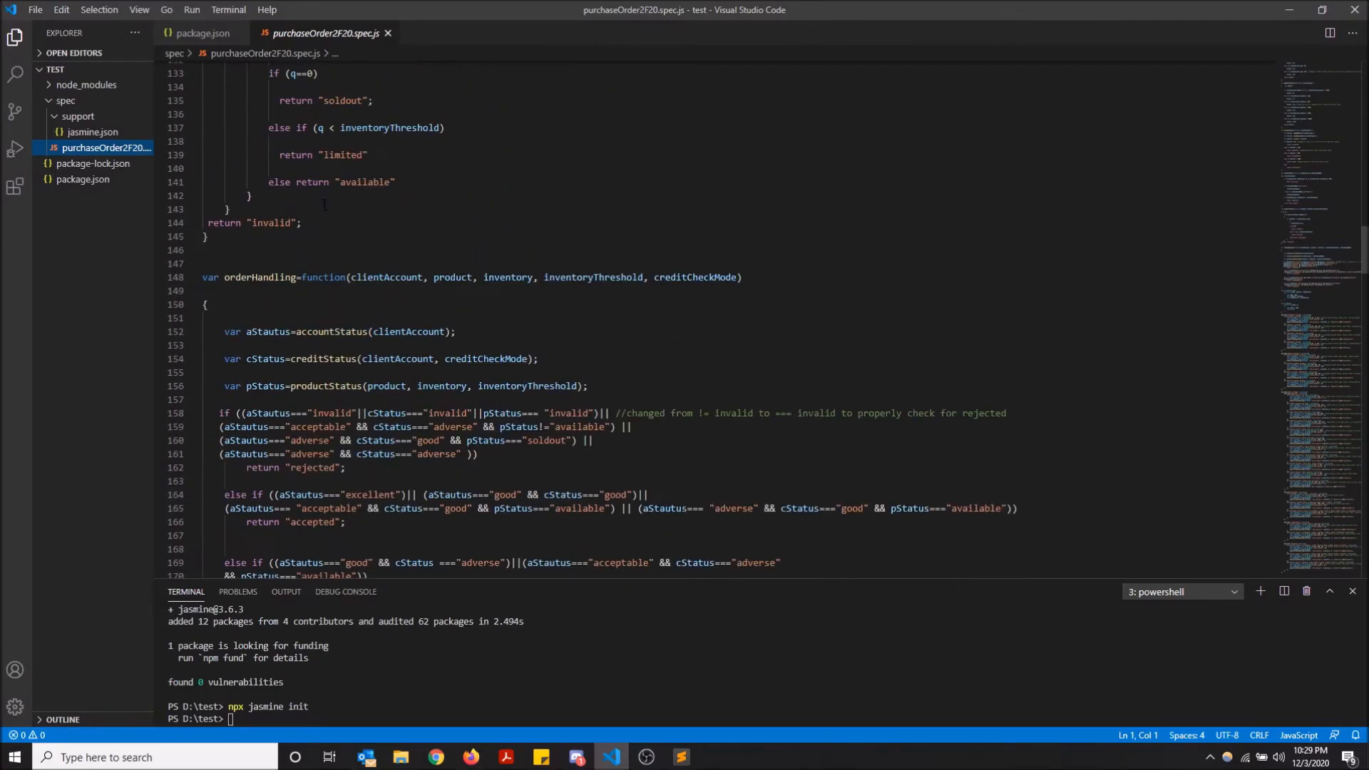
scroll(down, 3)
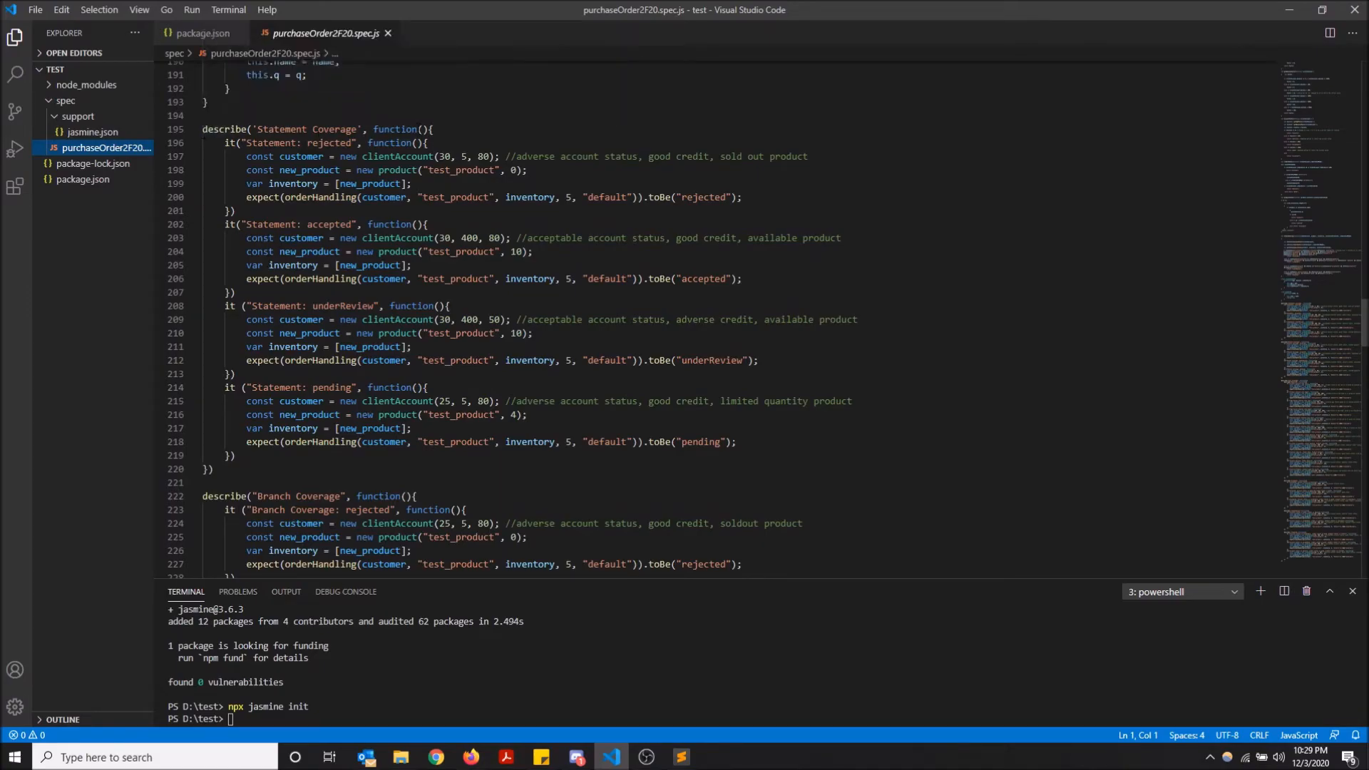
scroll(down, 3)
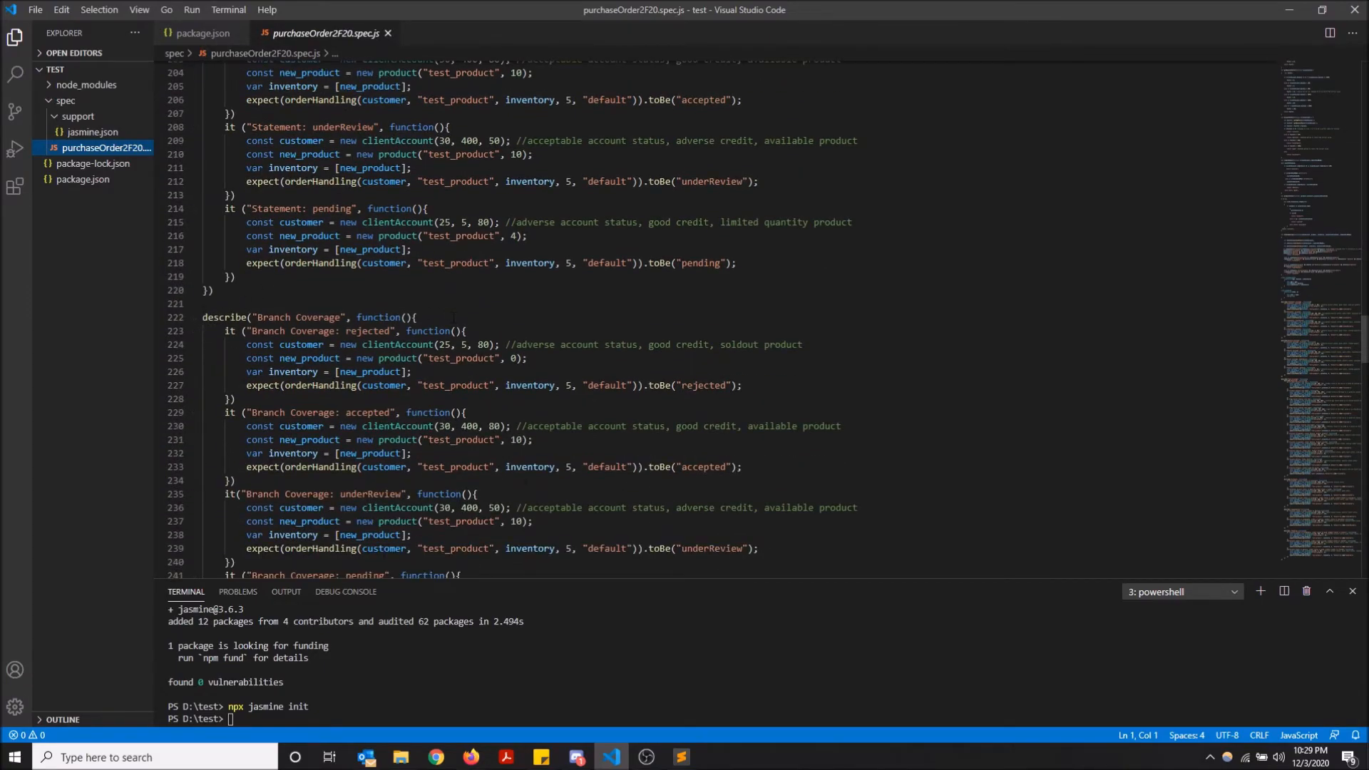
scroll(down, 3)
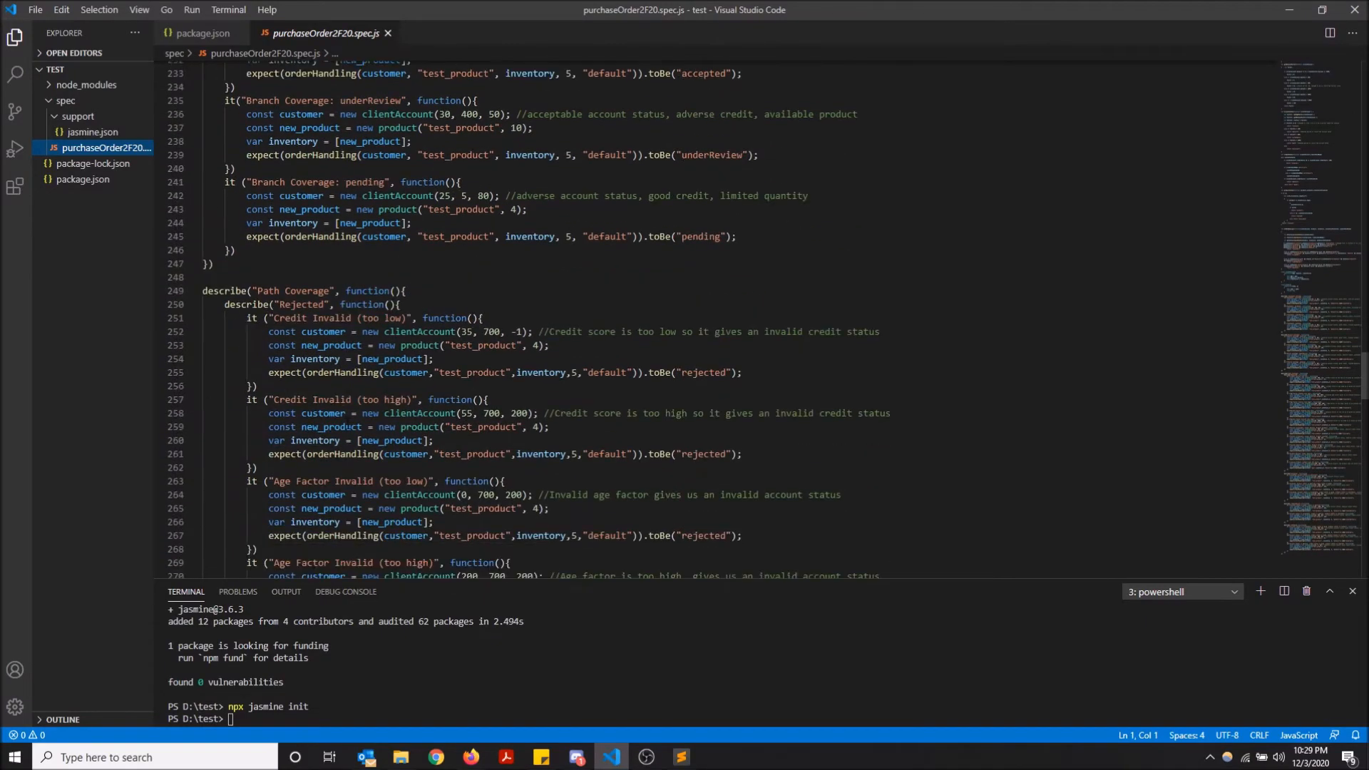
scroll(down, 3)
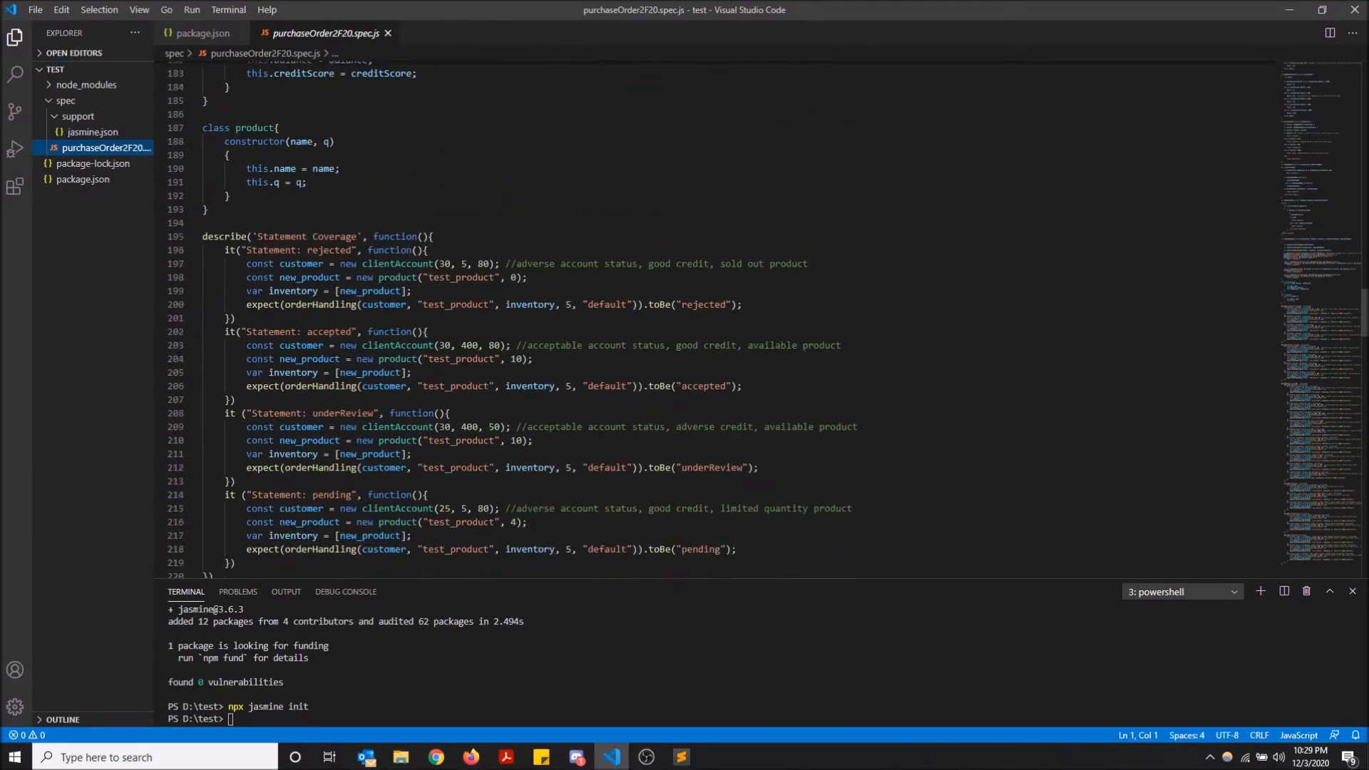
scroll(down, 3)
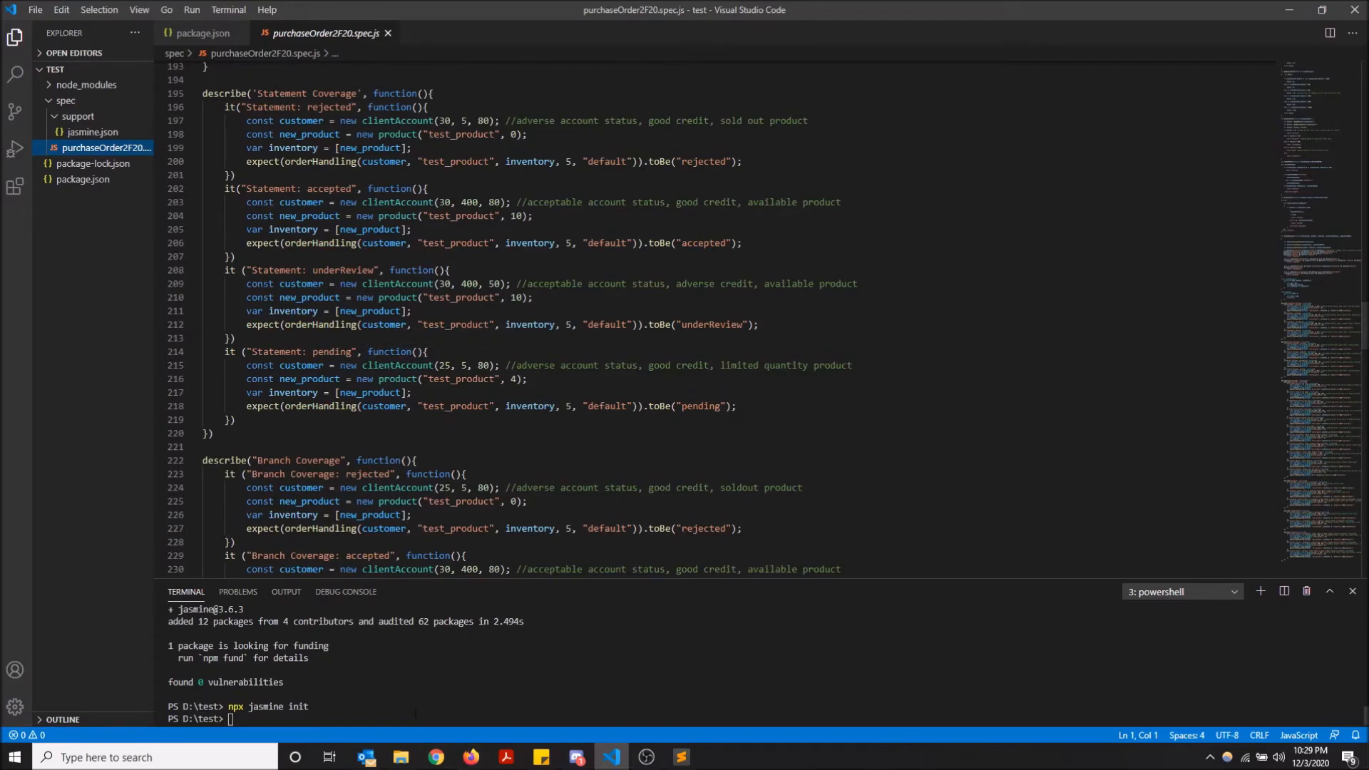
text(npm test)
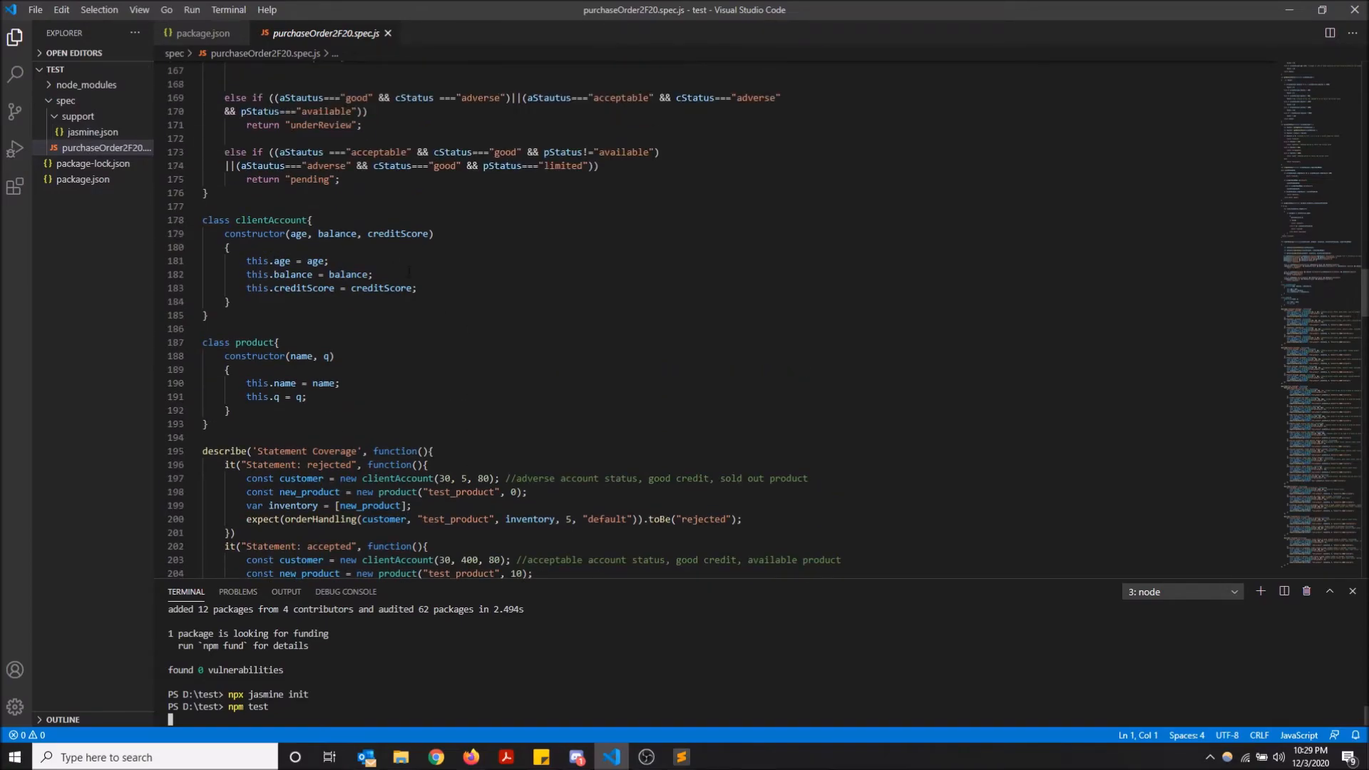
- Run the Jasmine suite and confirm 27 specs with 0 failures
scroll(down, 3)
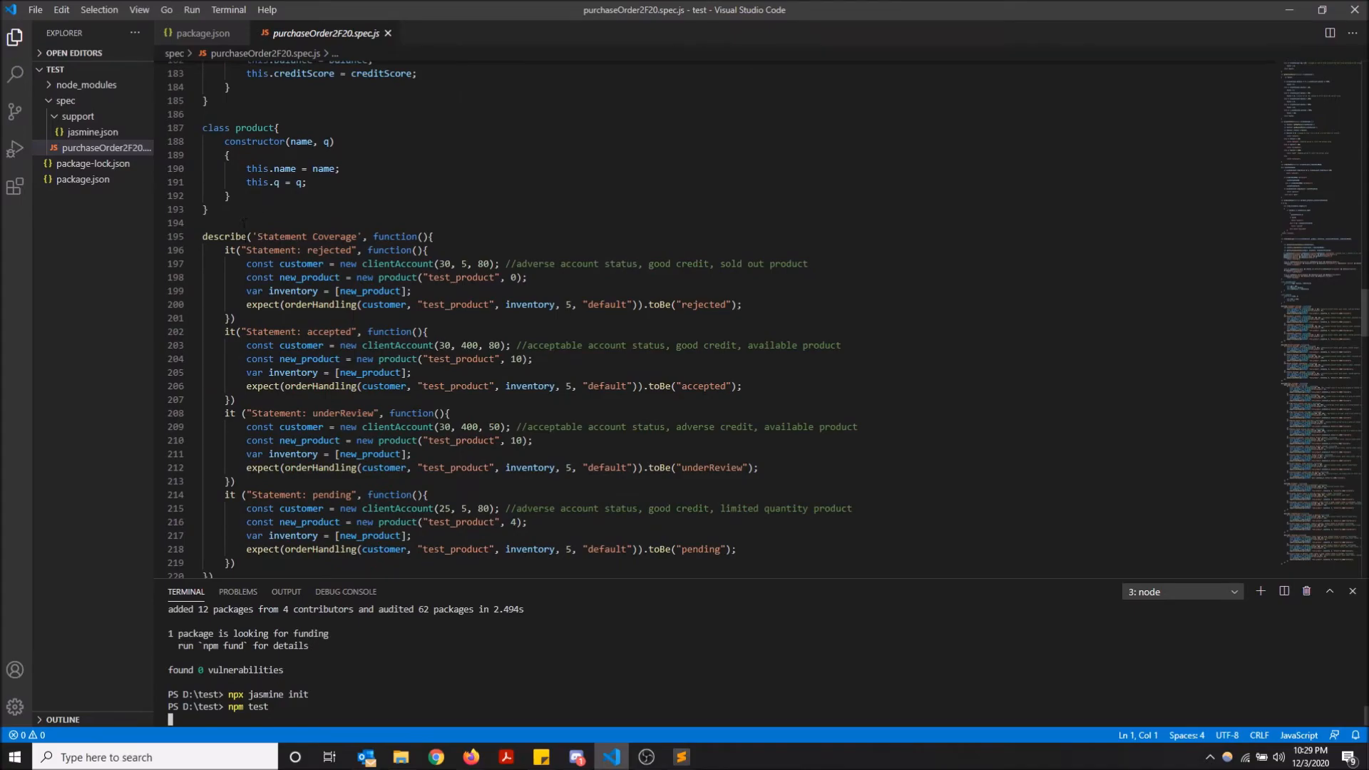
key(Enter)
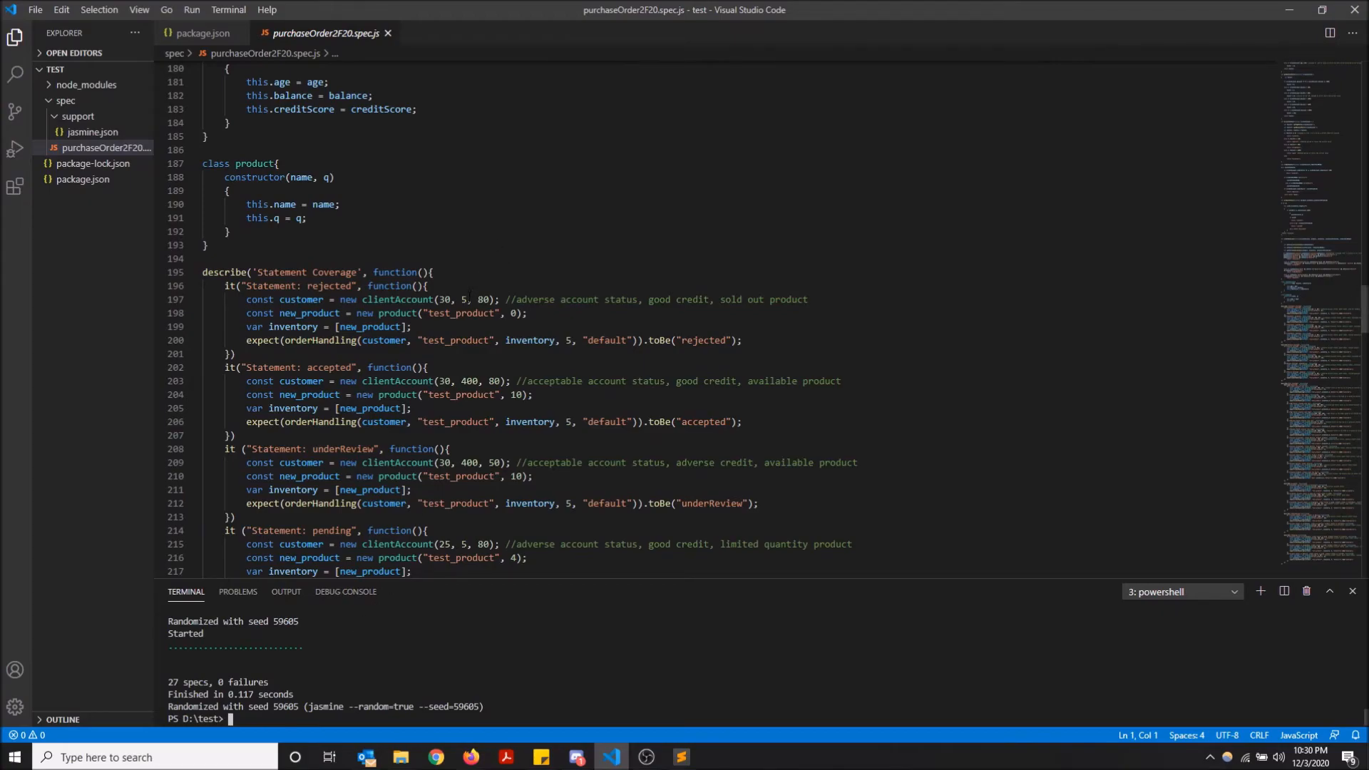
- Change line 197 to clientAccount(30, 500, 80) and enter npm test
text(-0)
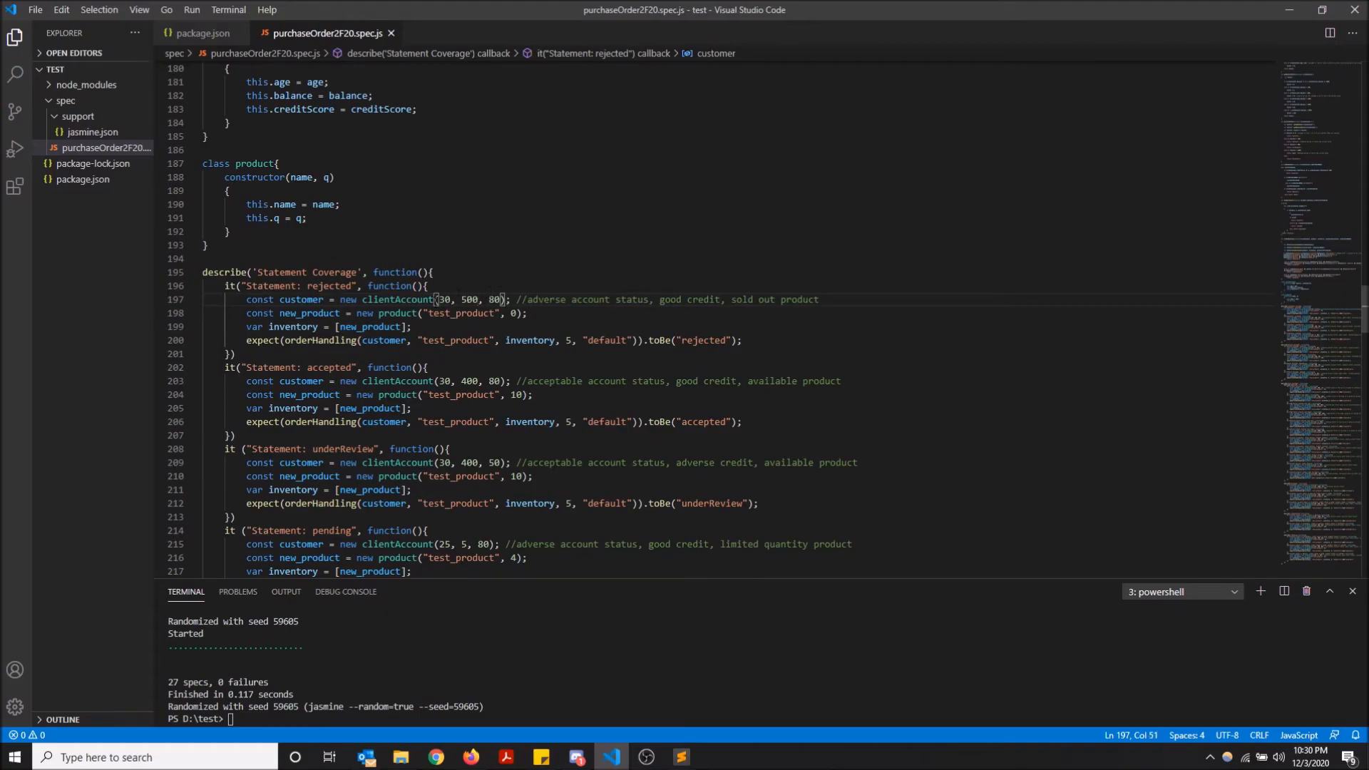
text(npm test)
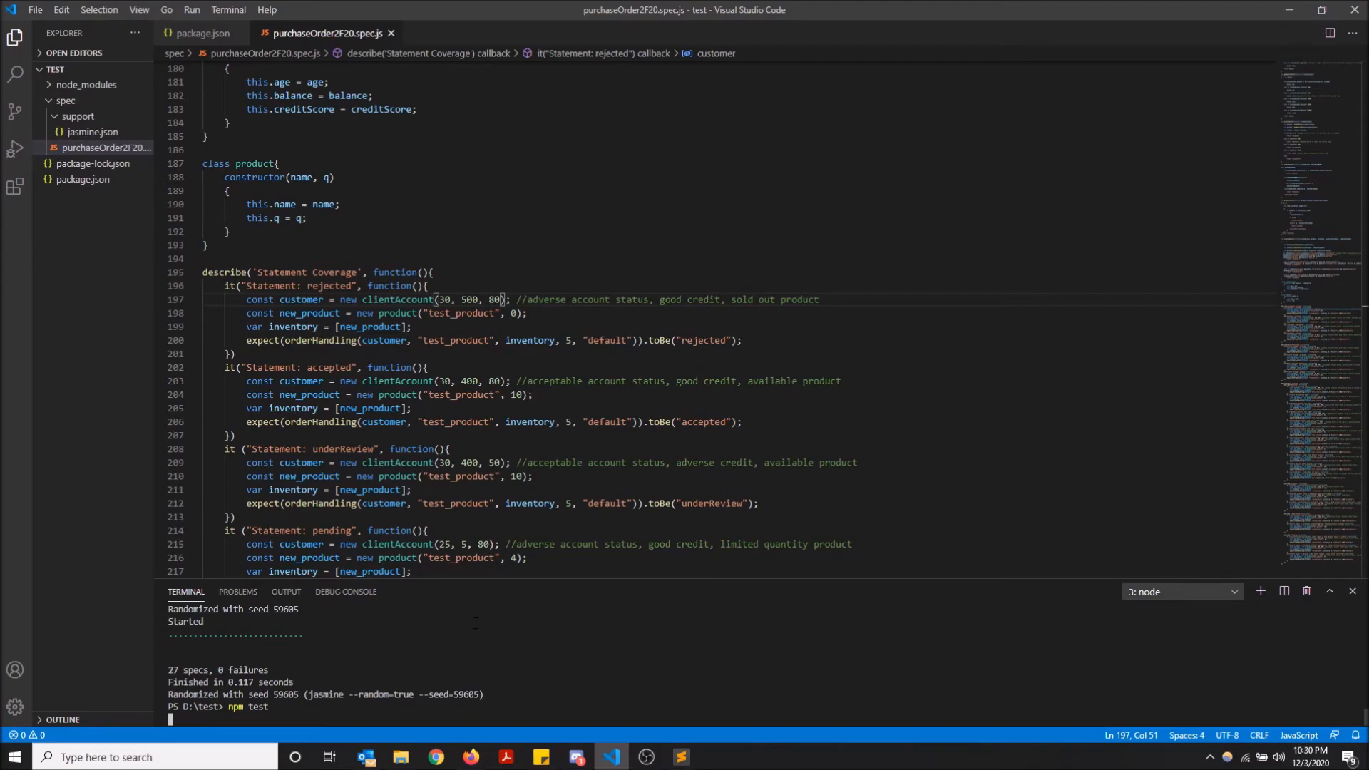
- Rerun npm test and select the expected 'rejected' value in the failing toBe call on line 200
key(enter)
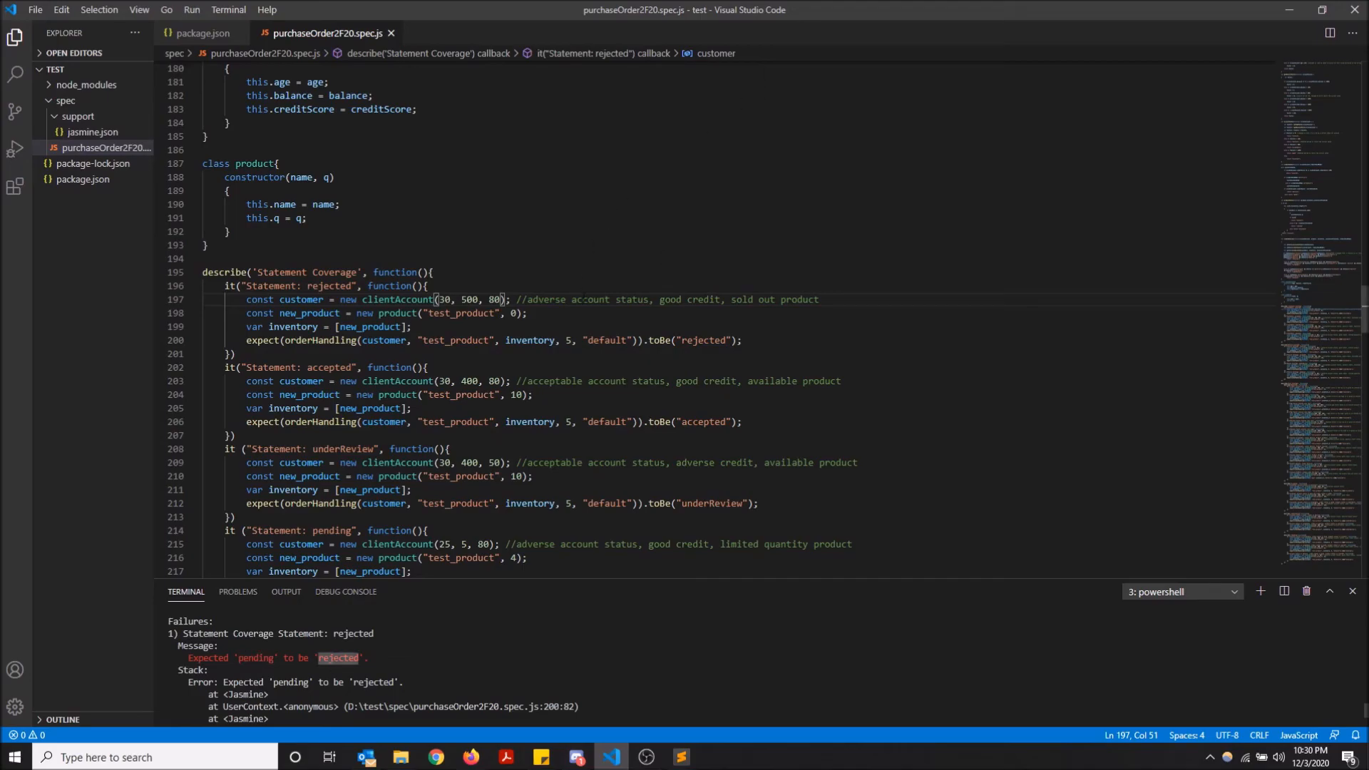
double_click(703, 341)
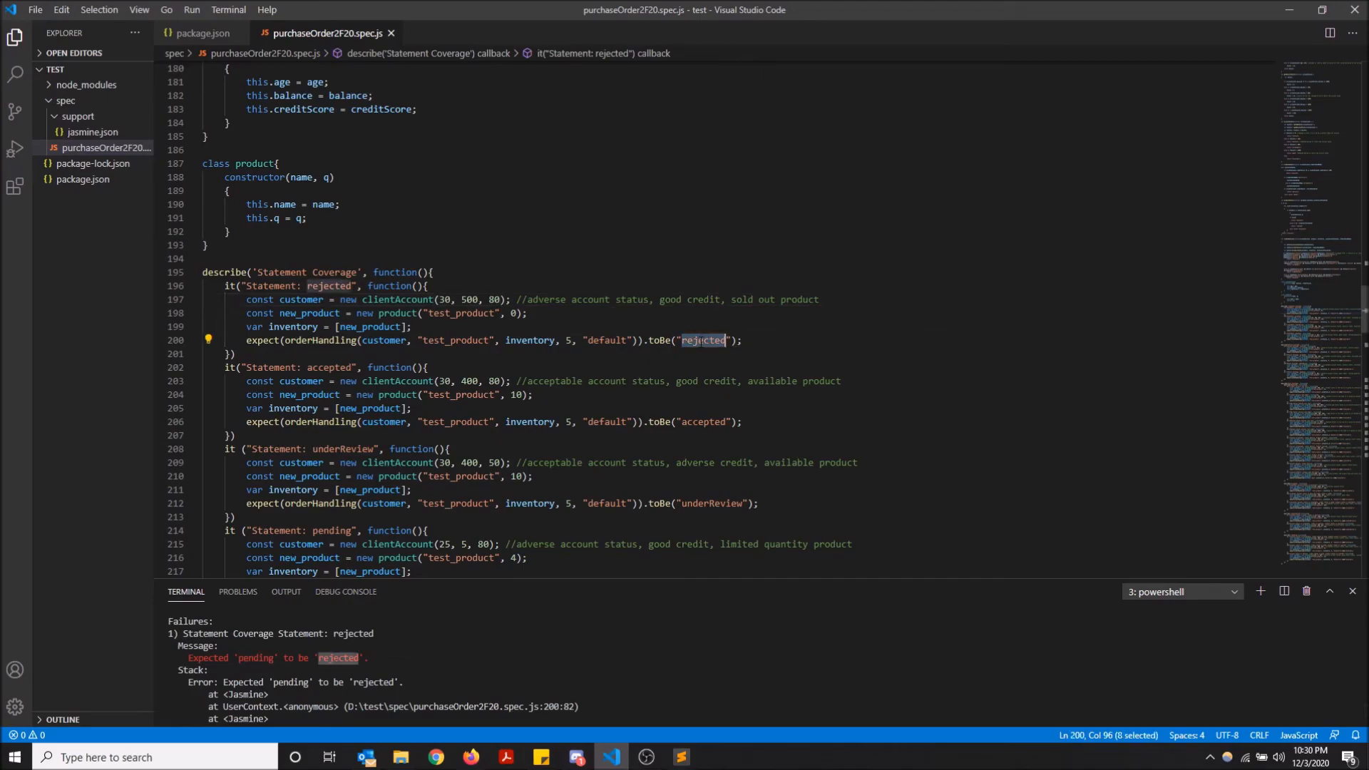